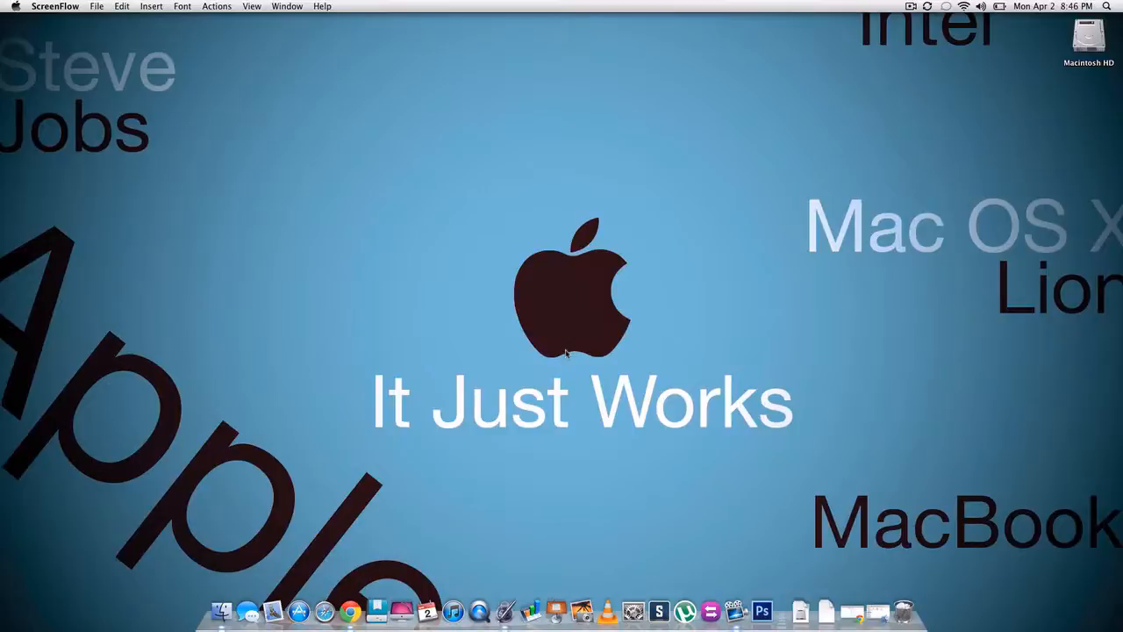
mouse_move(603, 362)
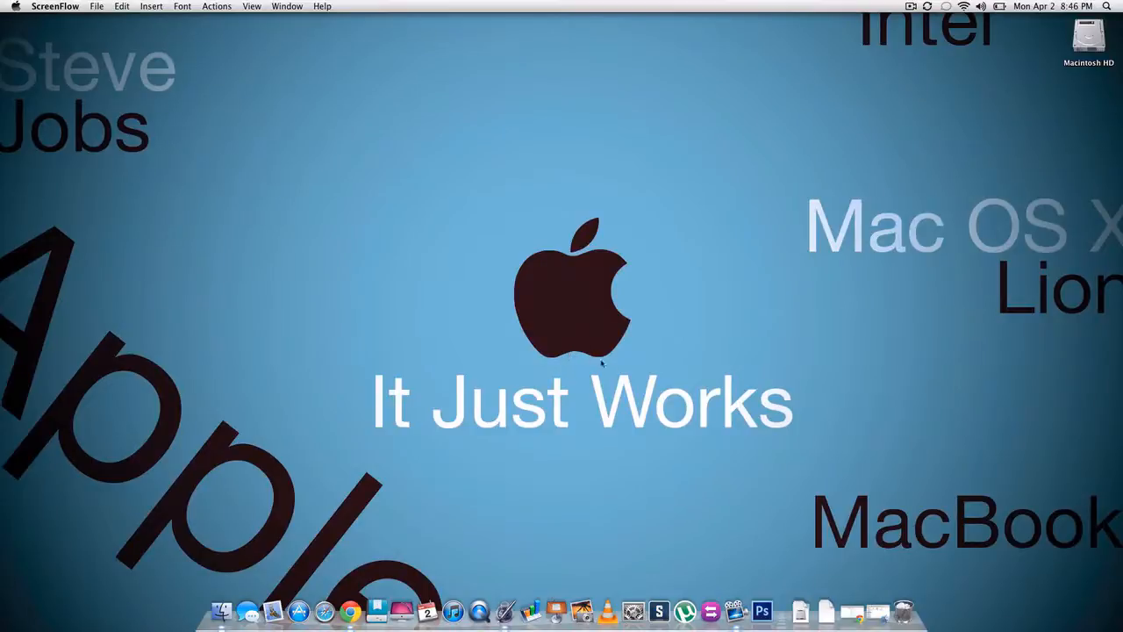
mouse_move(788, 536)
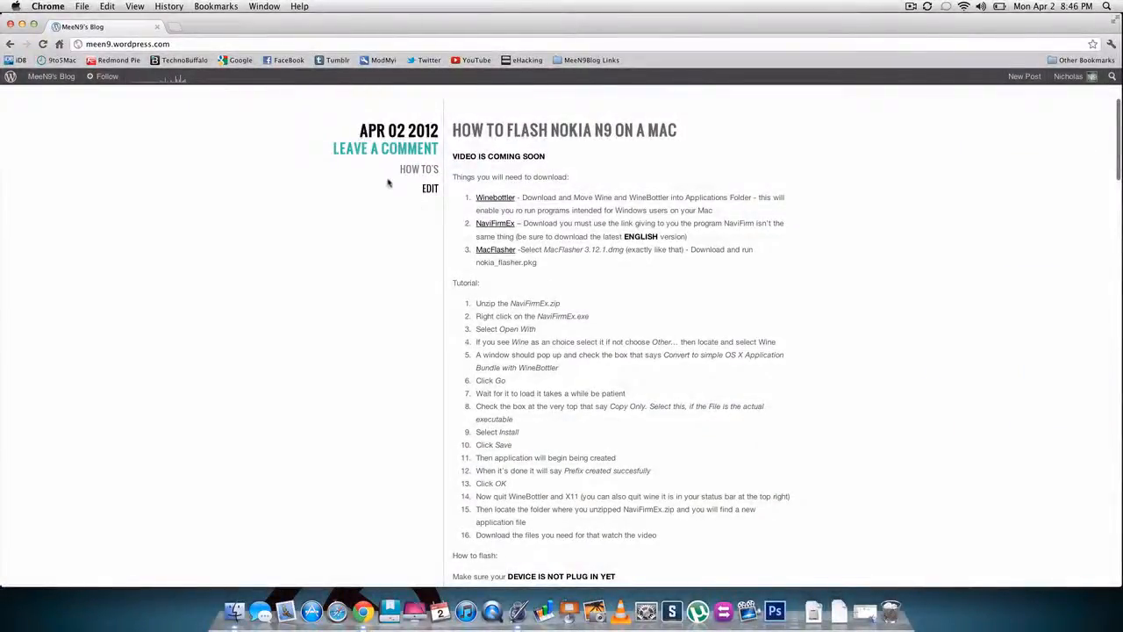
mouse_move(495, 196)
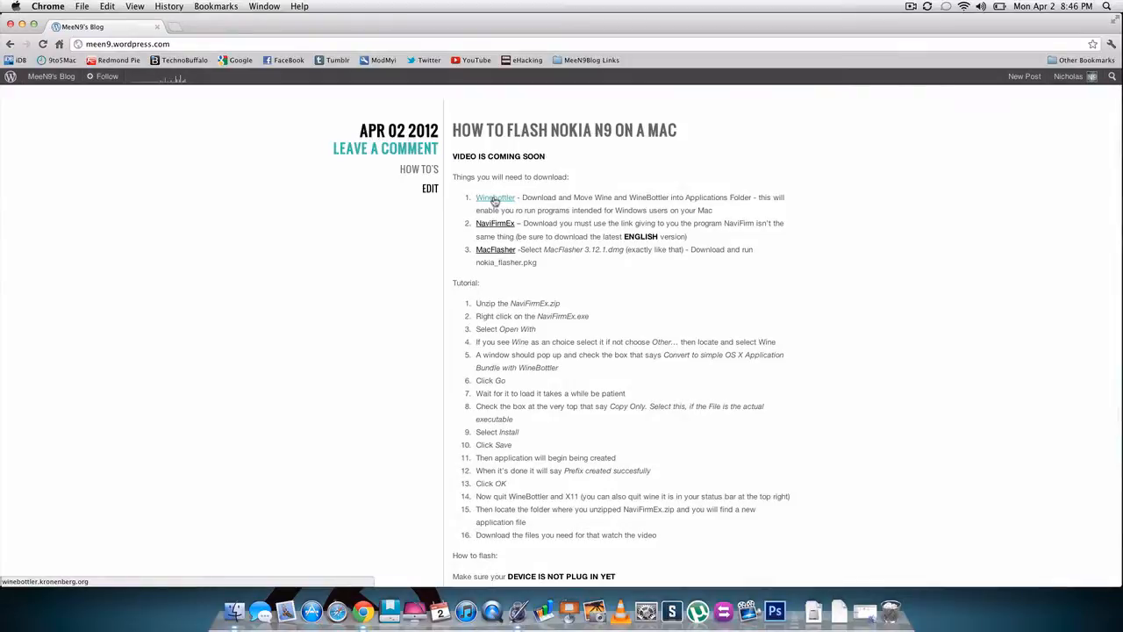
mouse_move(494, 223)
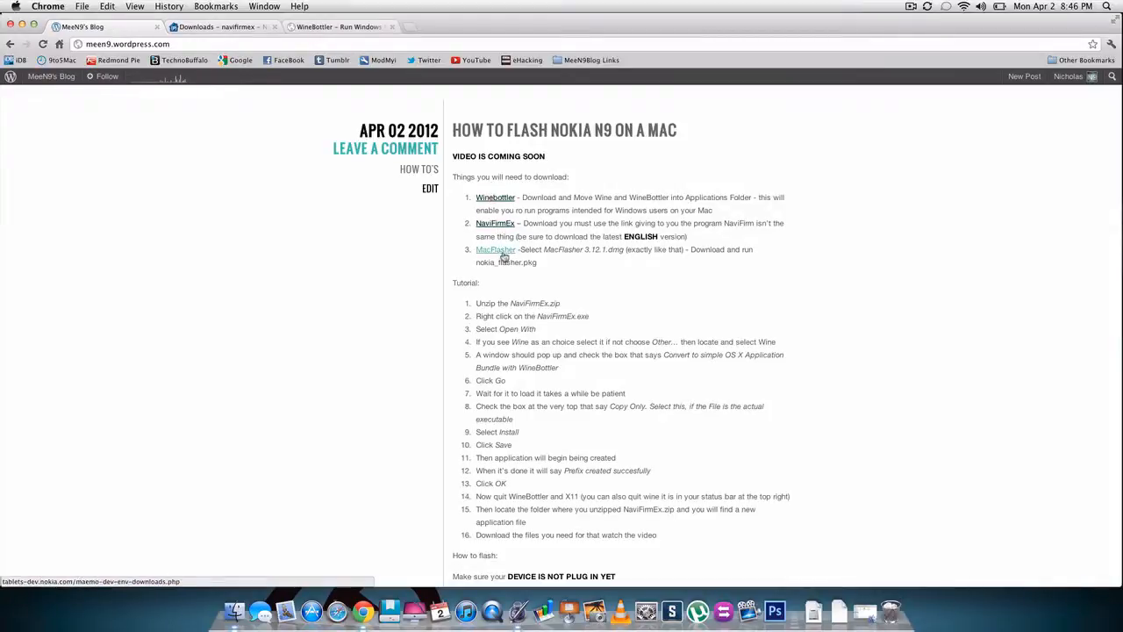
Open the MacFlasher page, check the NaviFirmEx tab, and download the WineBottler package
left_click(494, 249)
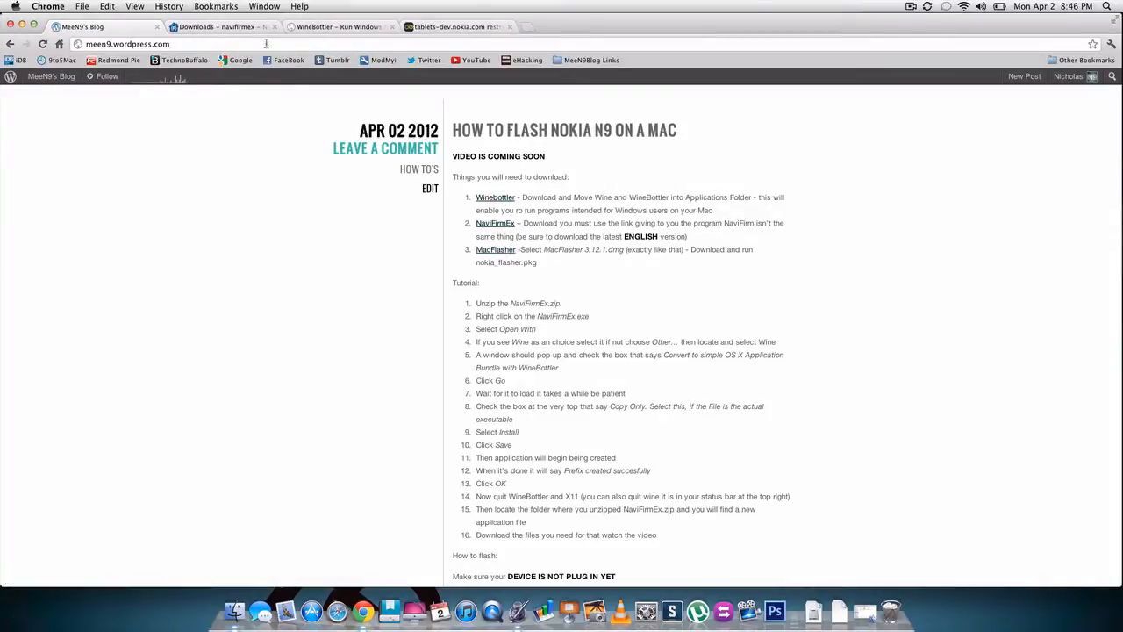
left_click(214, 26)
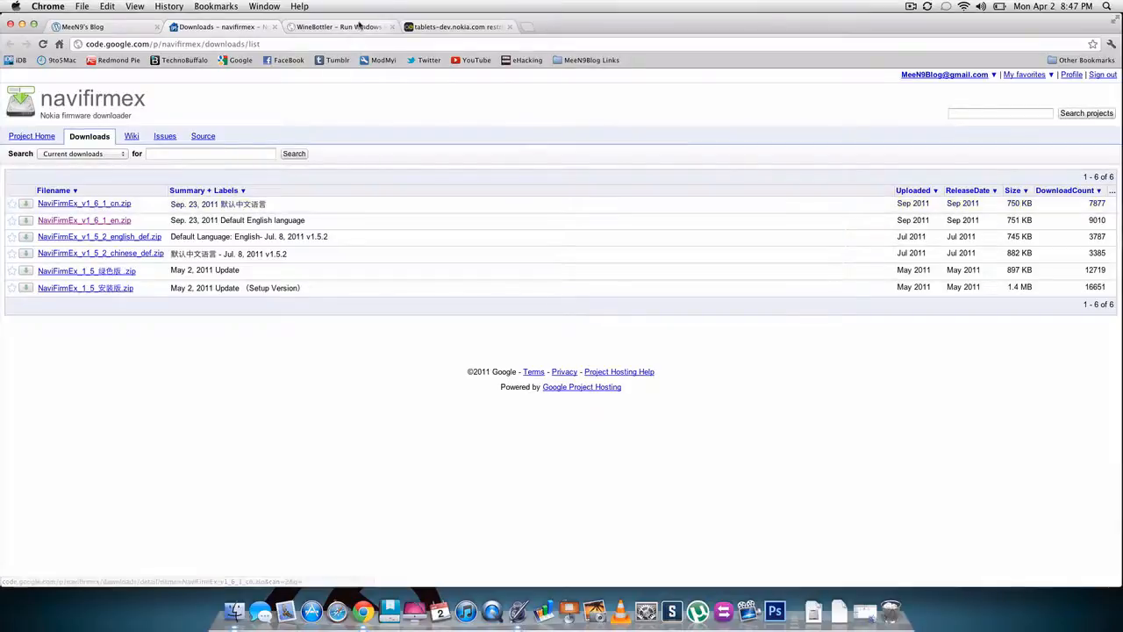
left_click(337, 26)
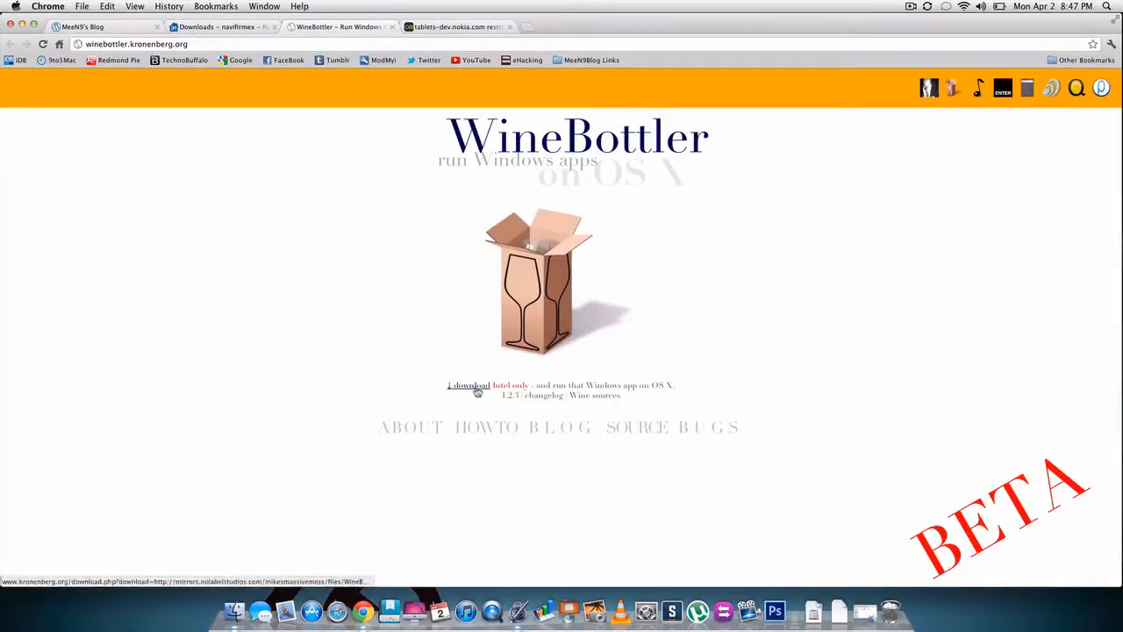
left_click(456, 27)
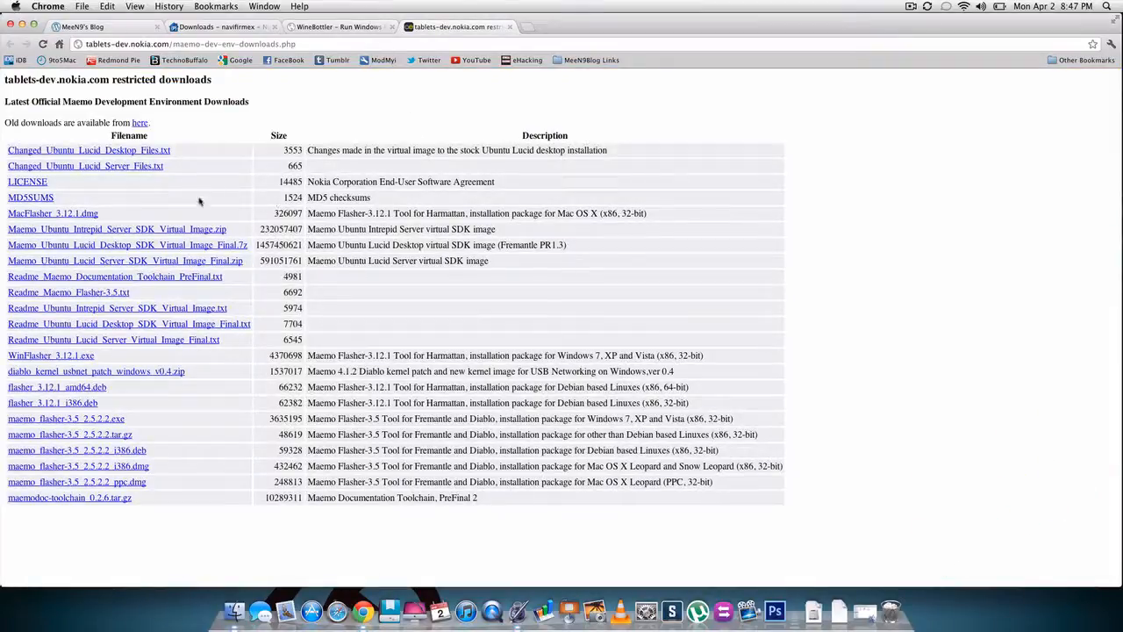
mouse_move(109, 495)
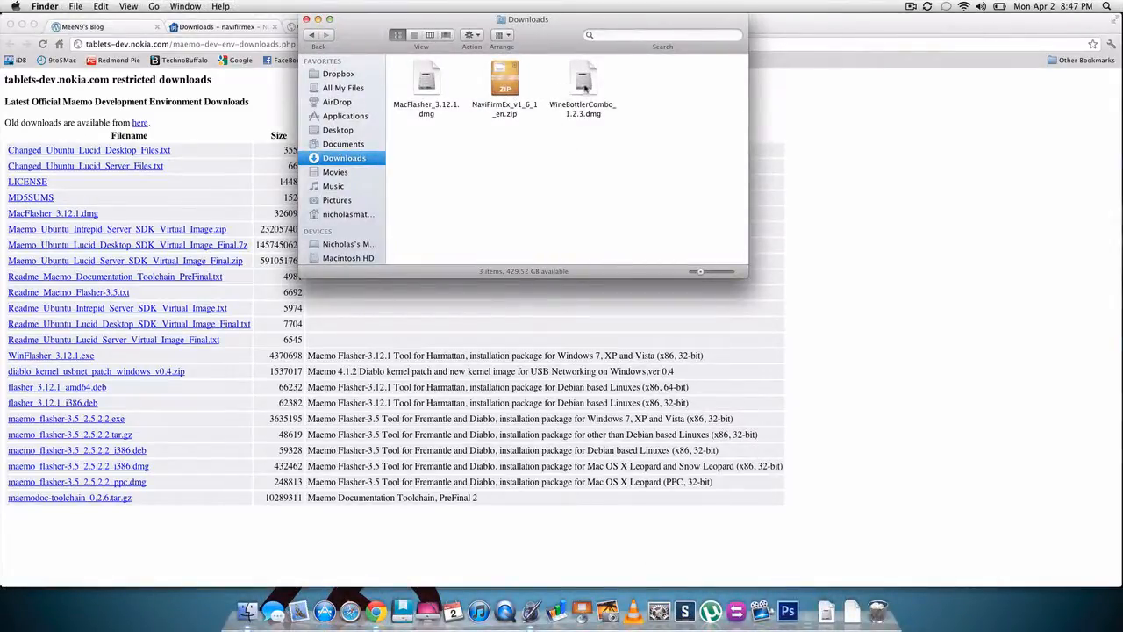
Mount WineBottlerCombo_1.2.3.dmg and copy Wine and WineBottler into Applications, replacing both existing copies
double_click(583, 85)
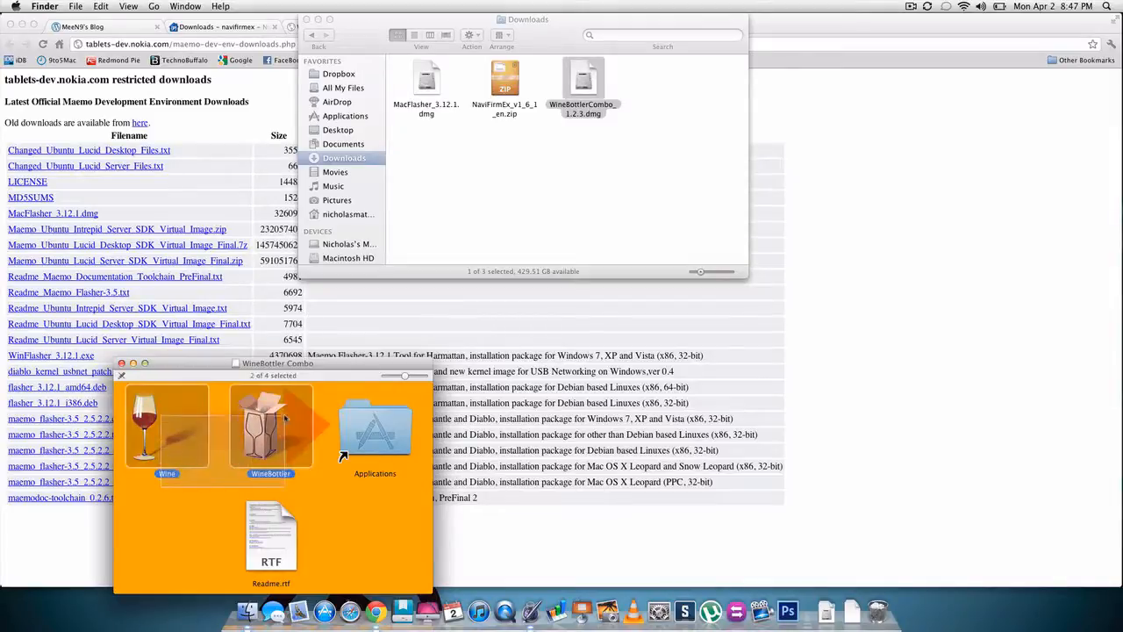
left_click(375, 430)
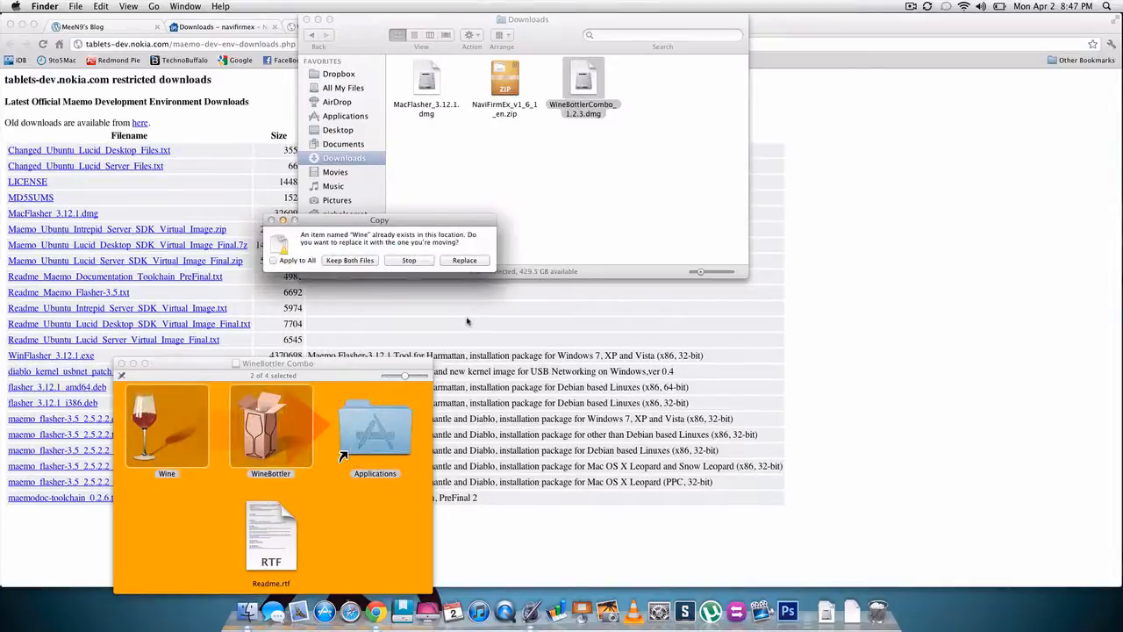
left_click(463, 259)
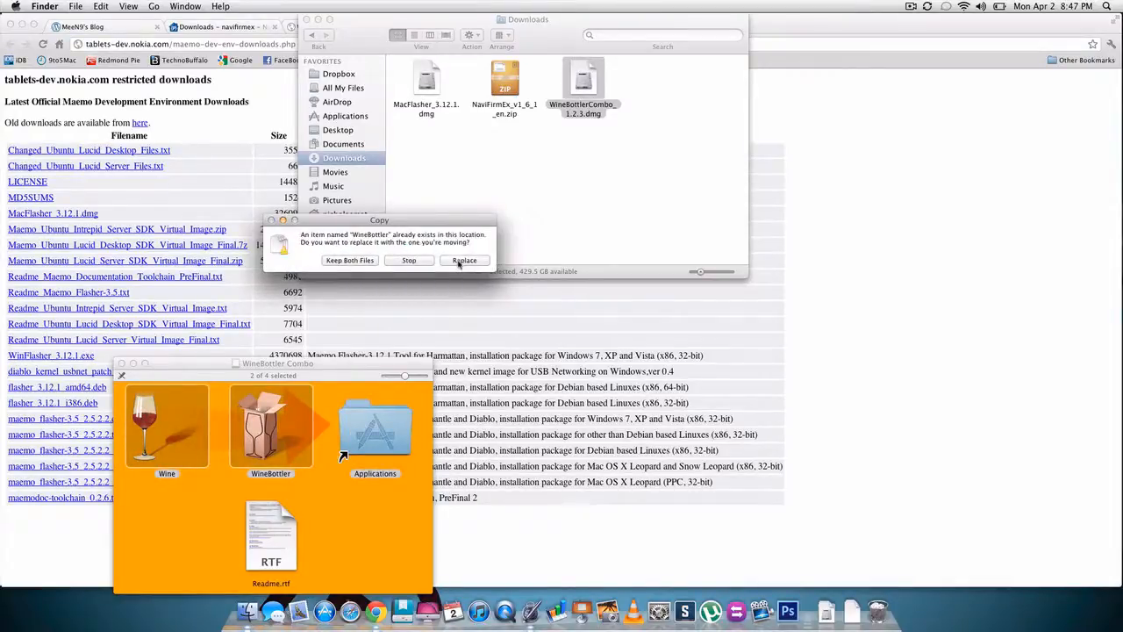
left_click(463, 260)
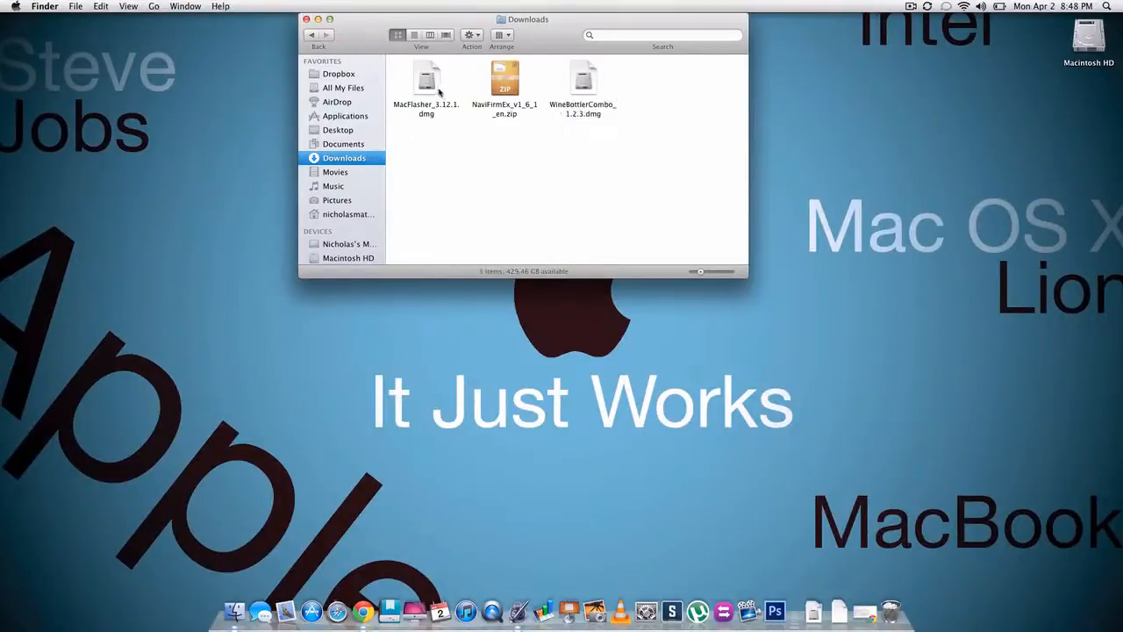
Mount MacFlasher_3.12.1.dmg and start the nokia_flasher.pkg installer past its introduction
double_click(427, 79)
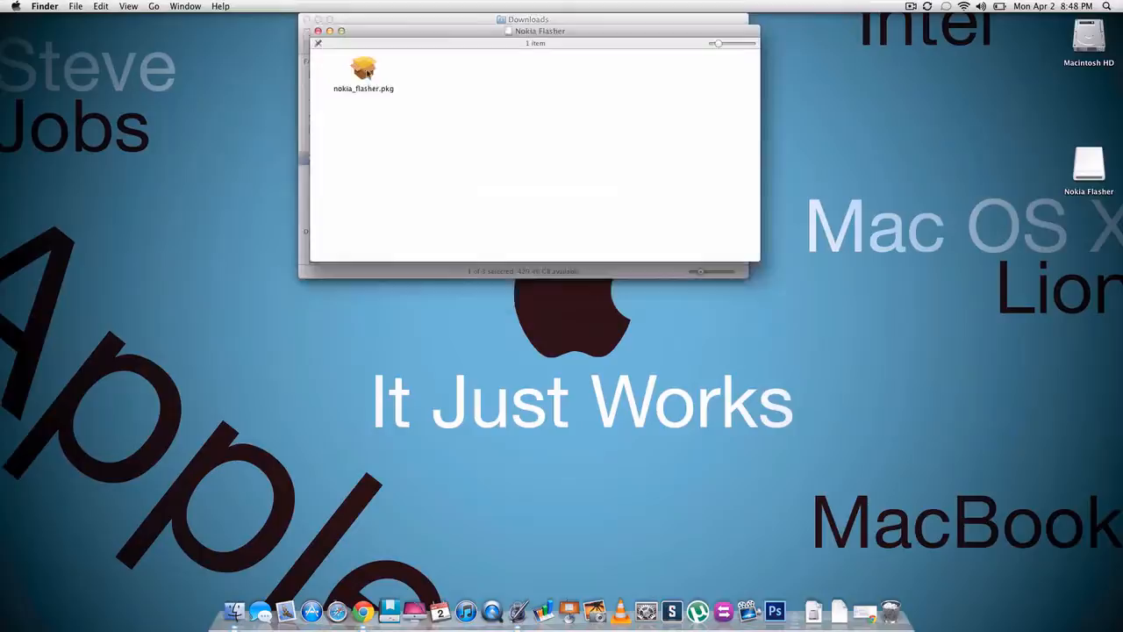
left_click(363, 72)
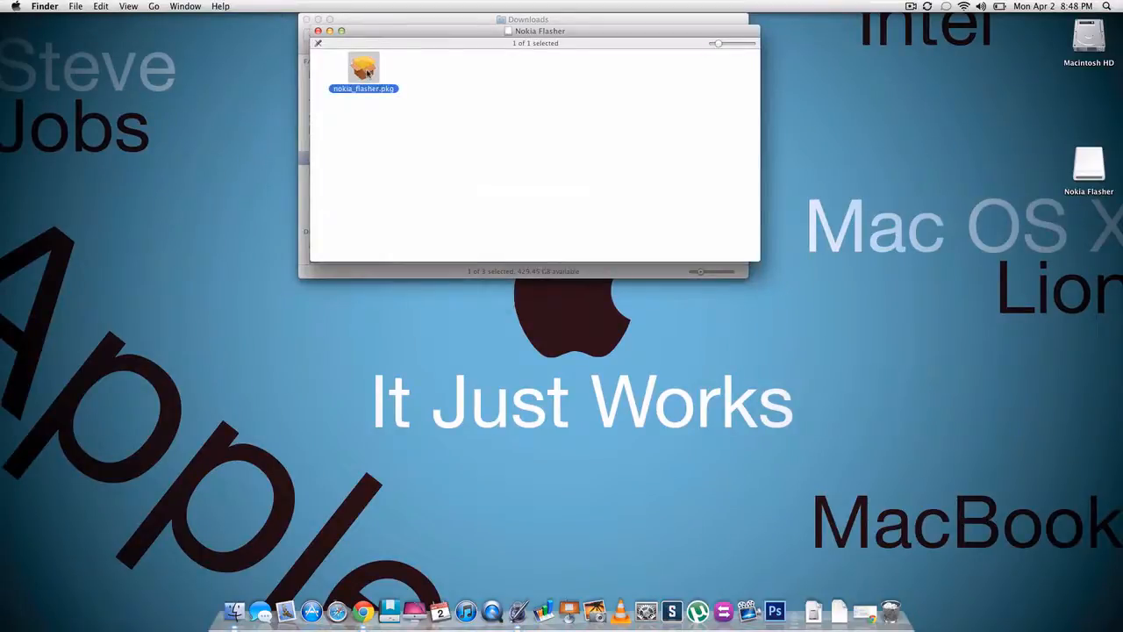
double_click(364, 70)
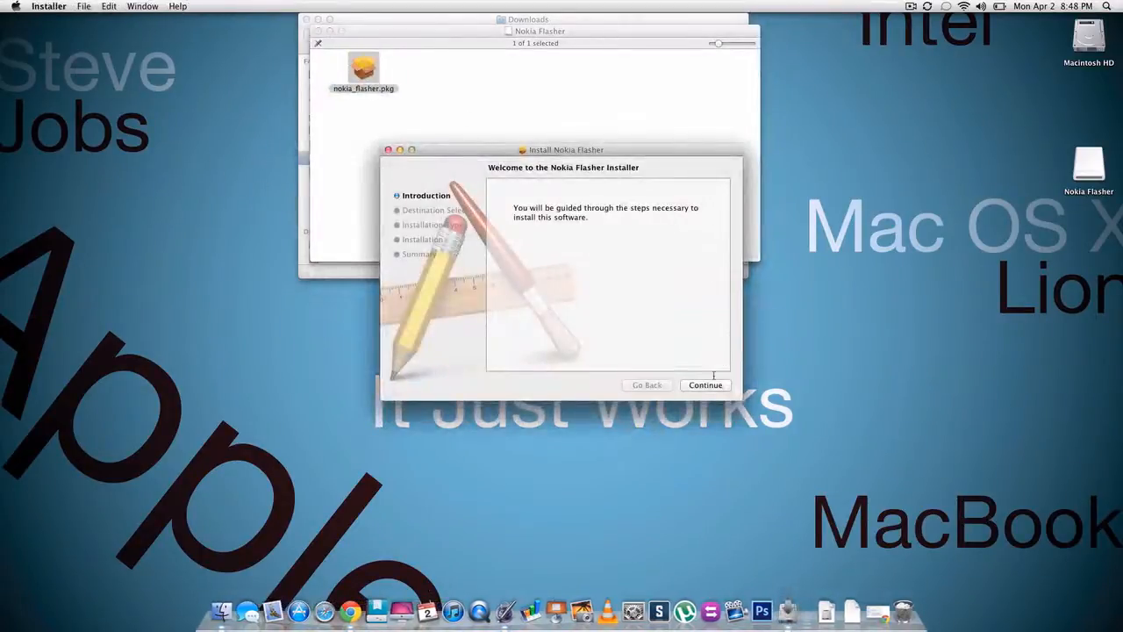
left_click(705, 386)
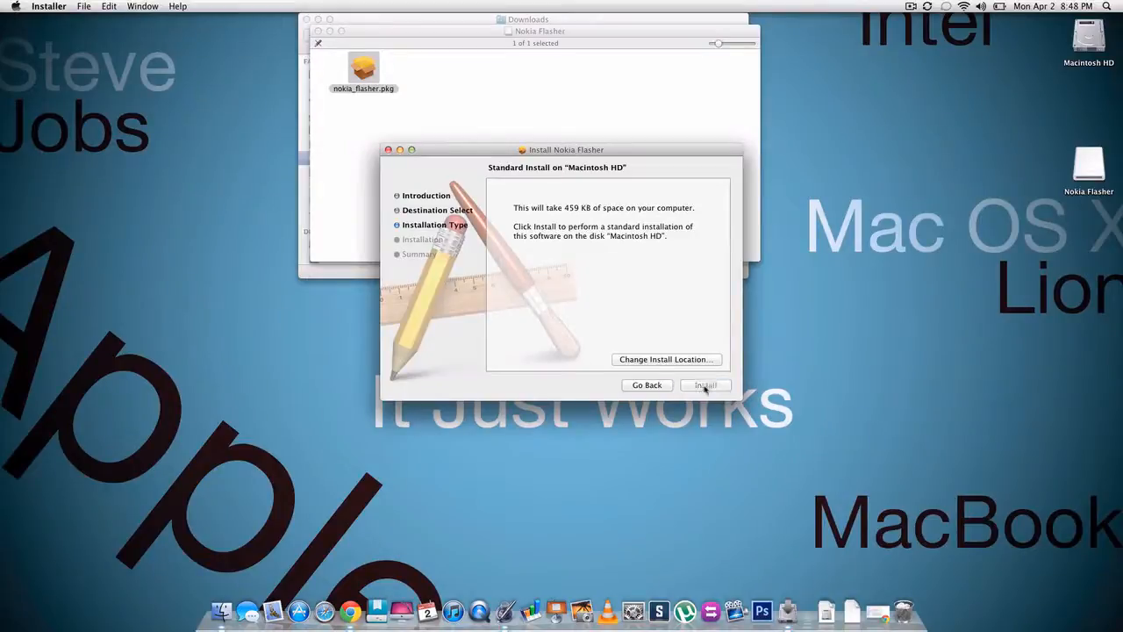
Install Nokia Flasher onto Macintosh HD with the admin password and close the finished installer
left_click(705, 386)
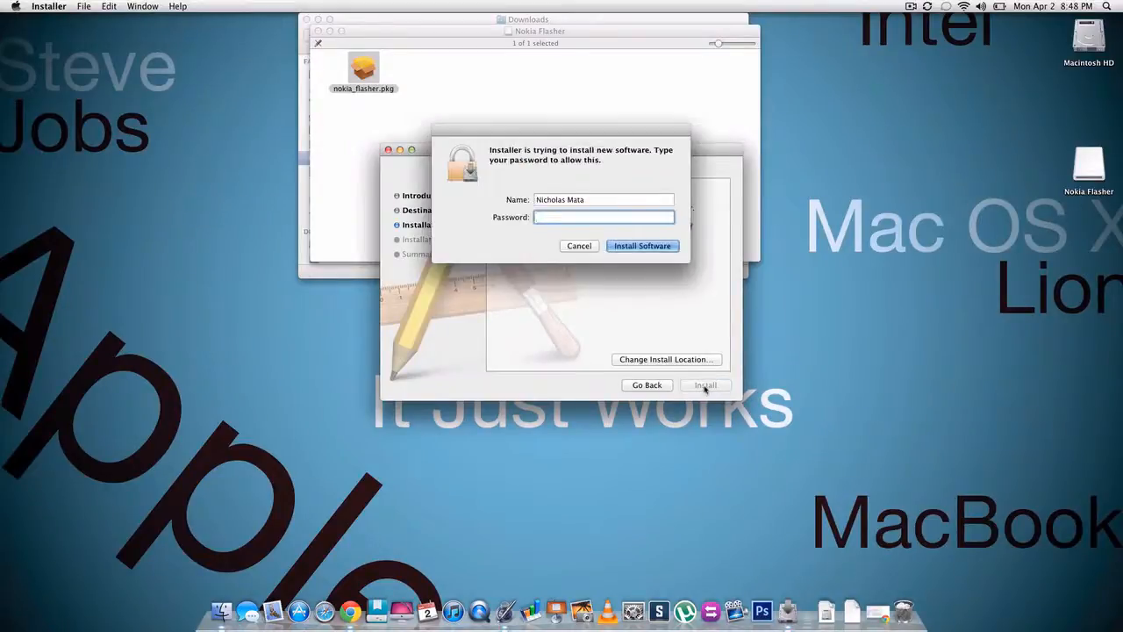
type("••••")
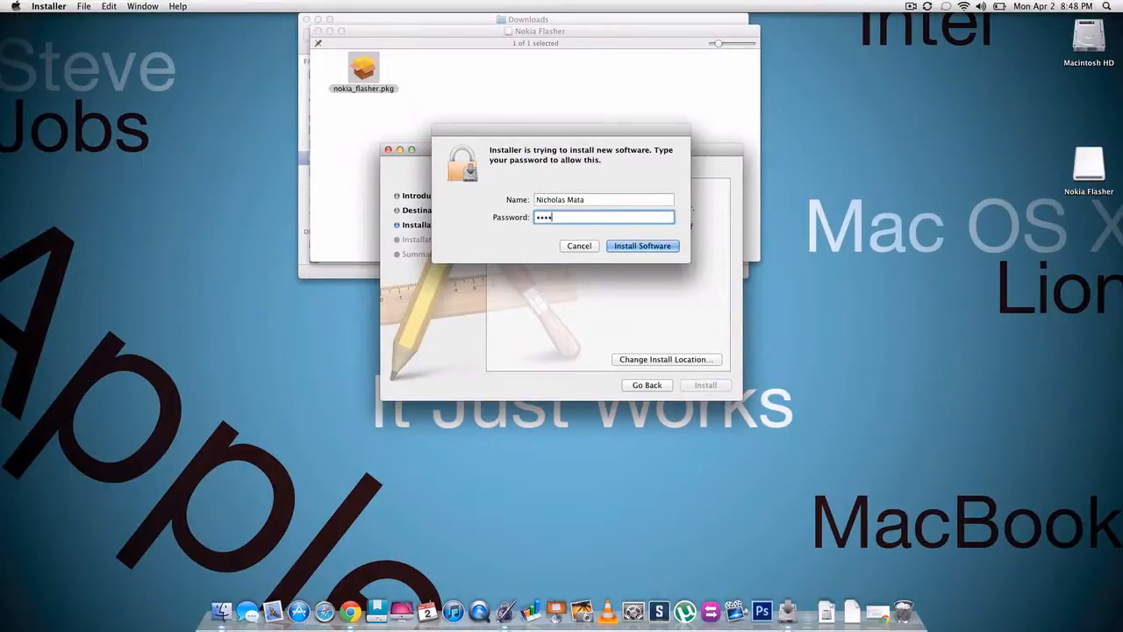
left_click(642, 246)
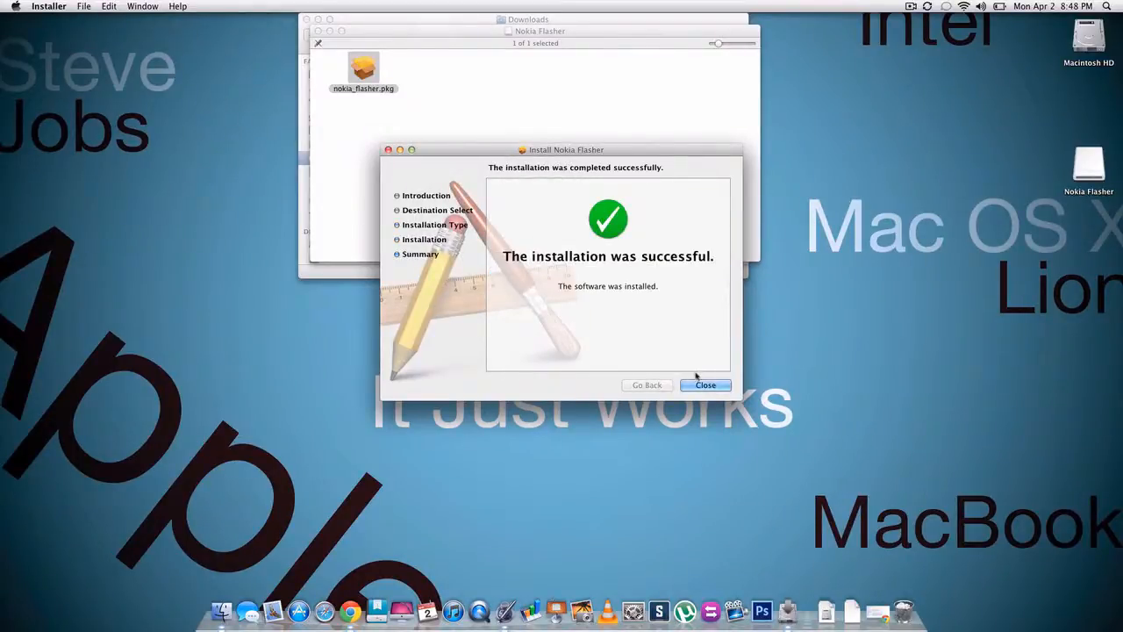
left_click(705, 384)
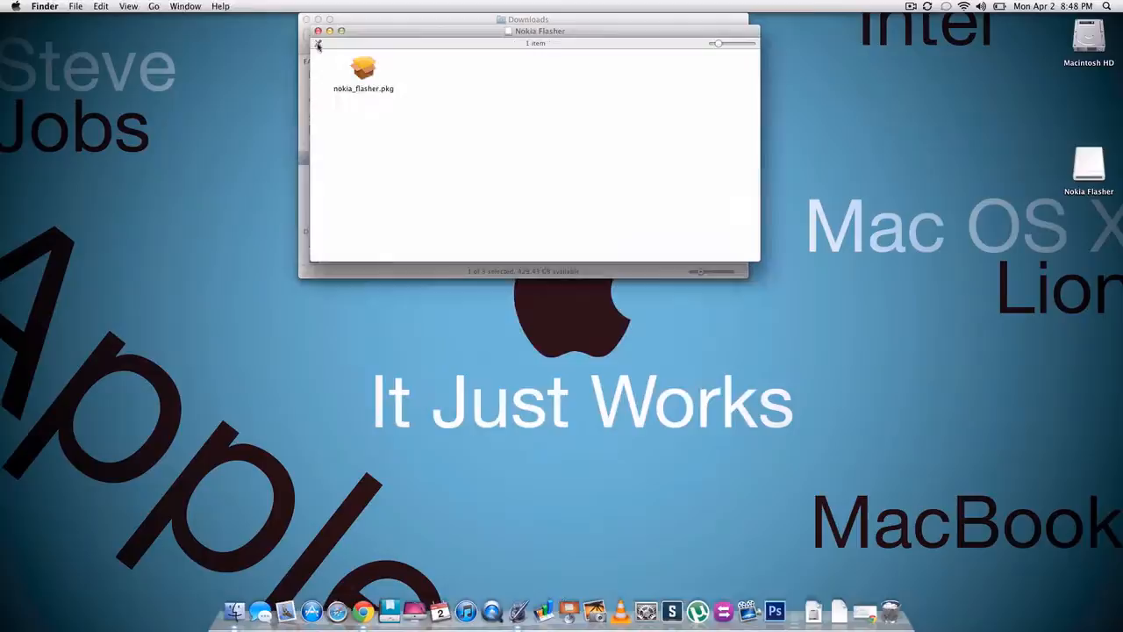
left_click(317, 32)
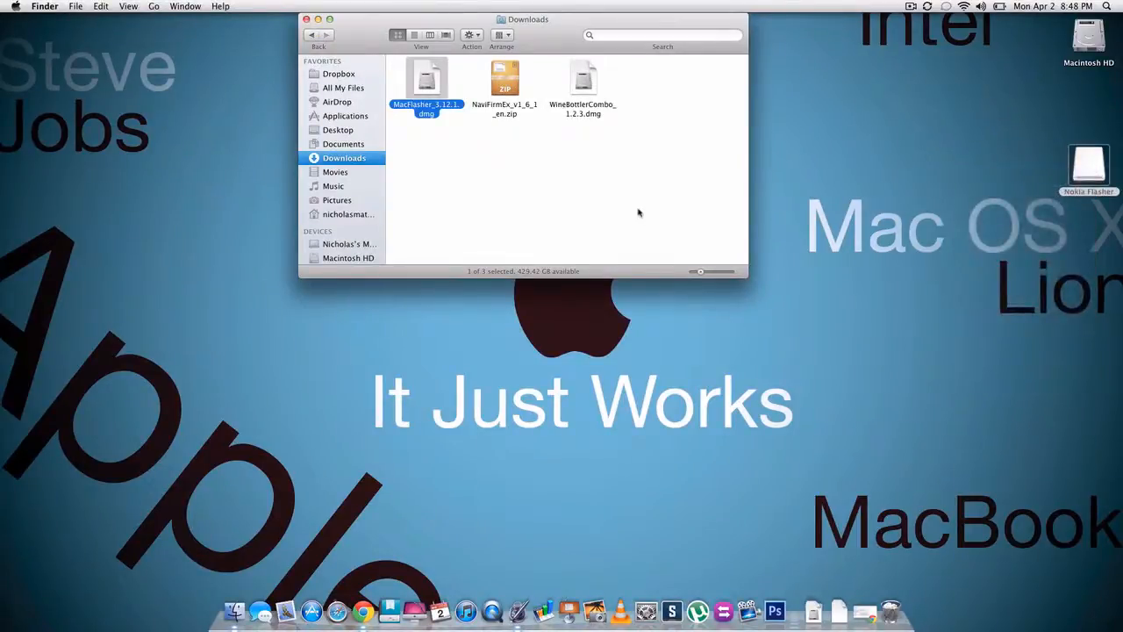
Extract NaviFirmEx_v1_6_1_en.zip with Archive Utility and open the extracted folder
right_click(505, 79)
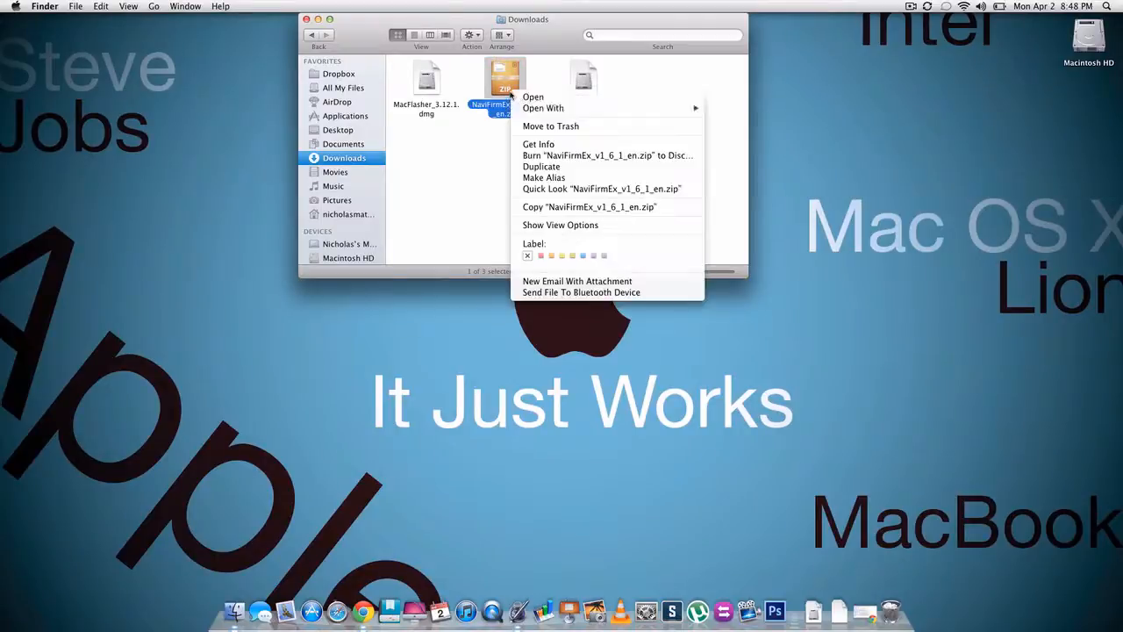
mouse_move(544, 109)
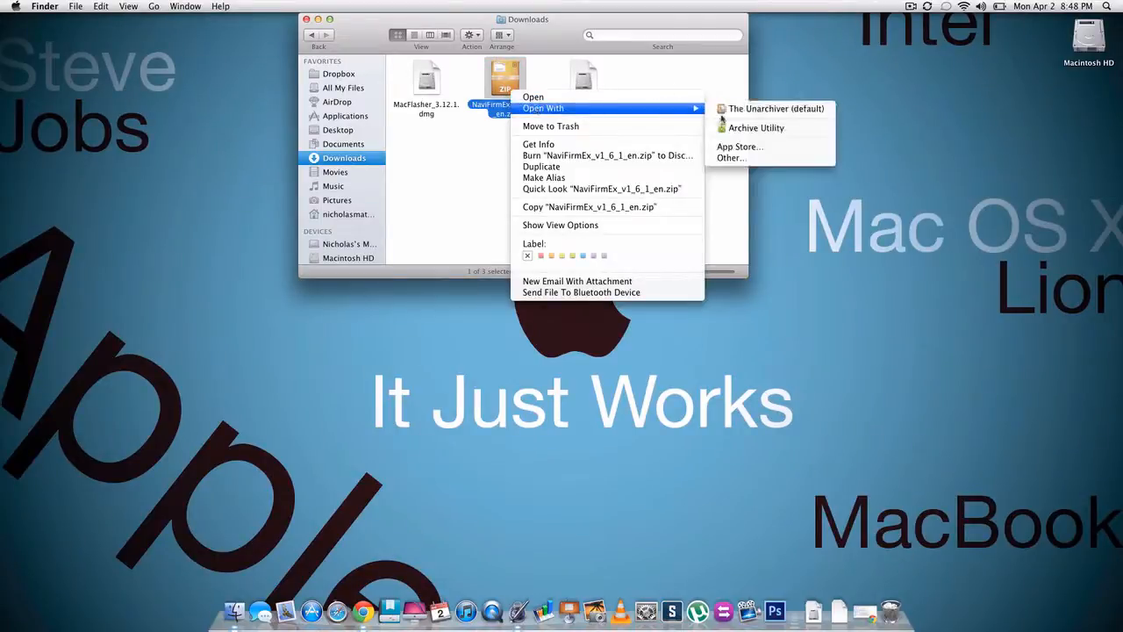
mouse_move(757, 128)
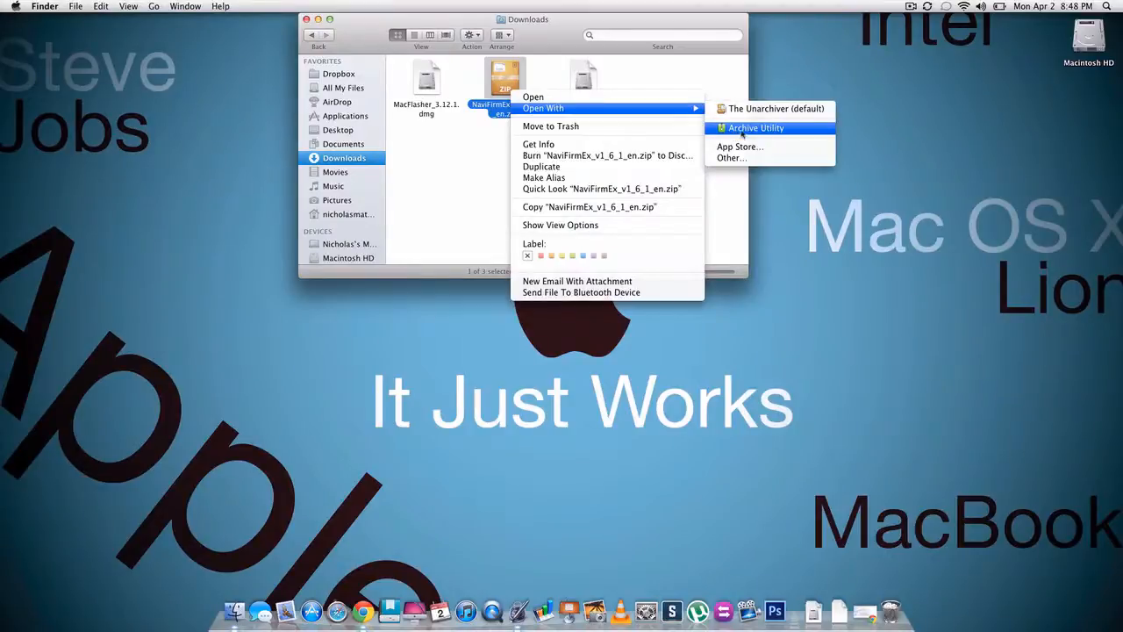
left_click(756, 126)
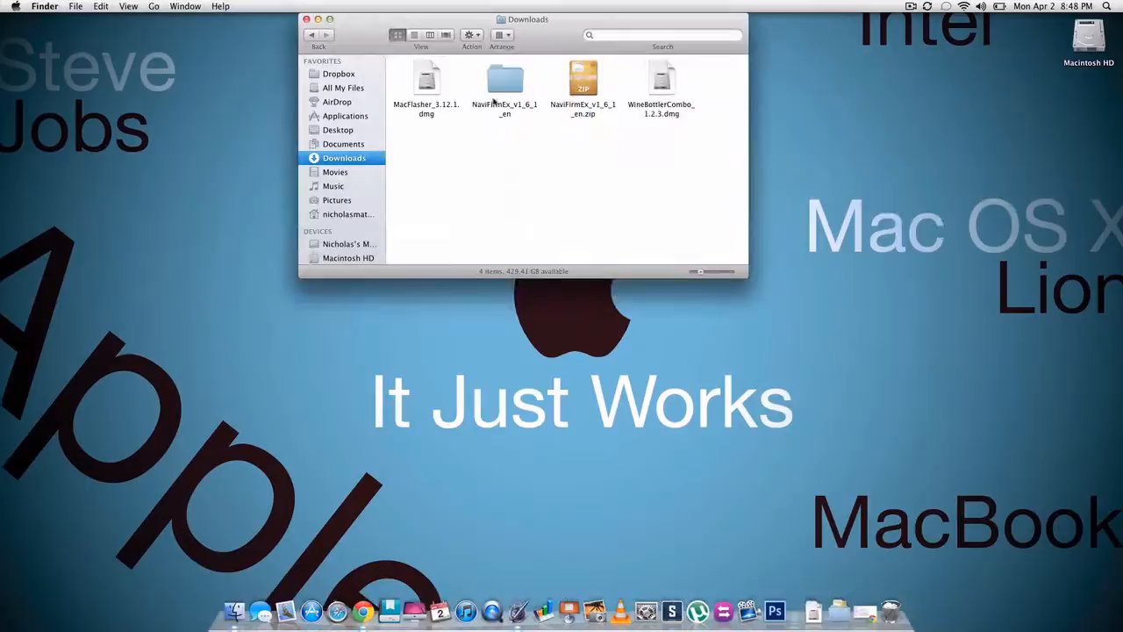
double_click(506, 78)
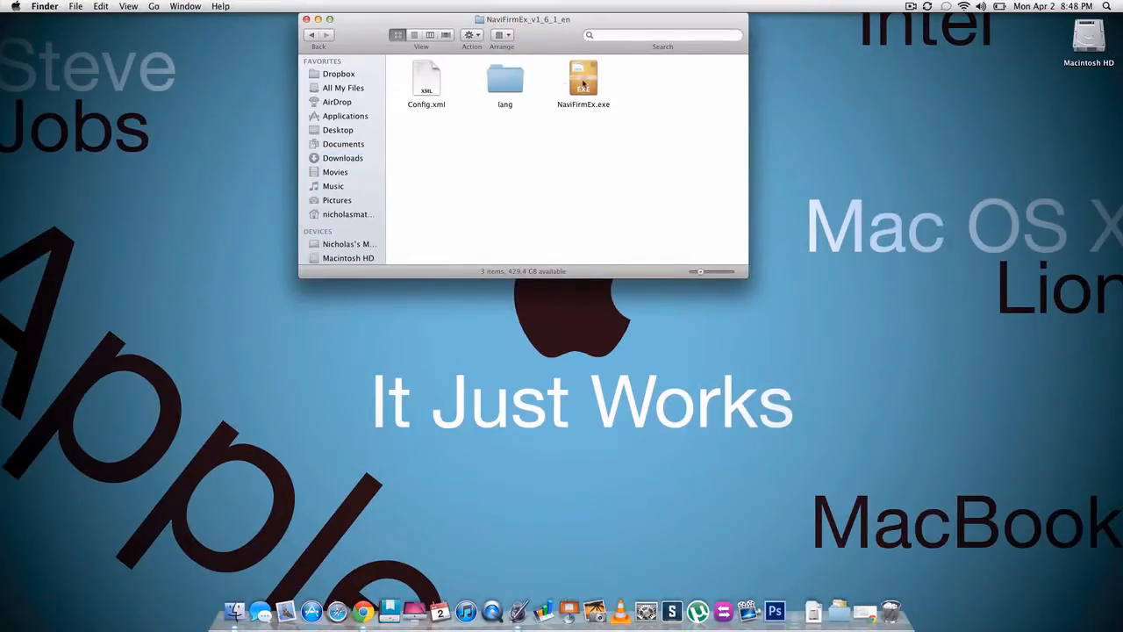
Bring up the Open With > Other… application chooser for NaviFirmEx.exe and find Wine in the list
right_click(583, 79)
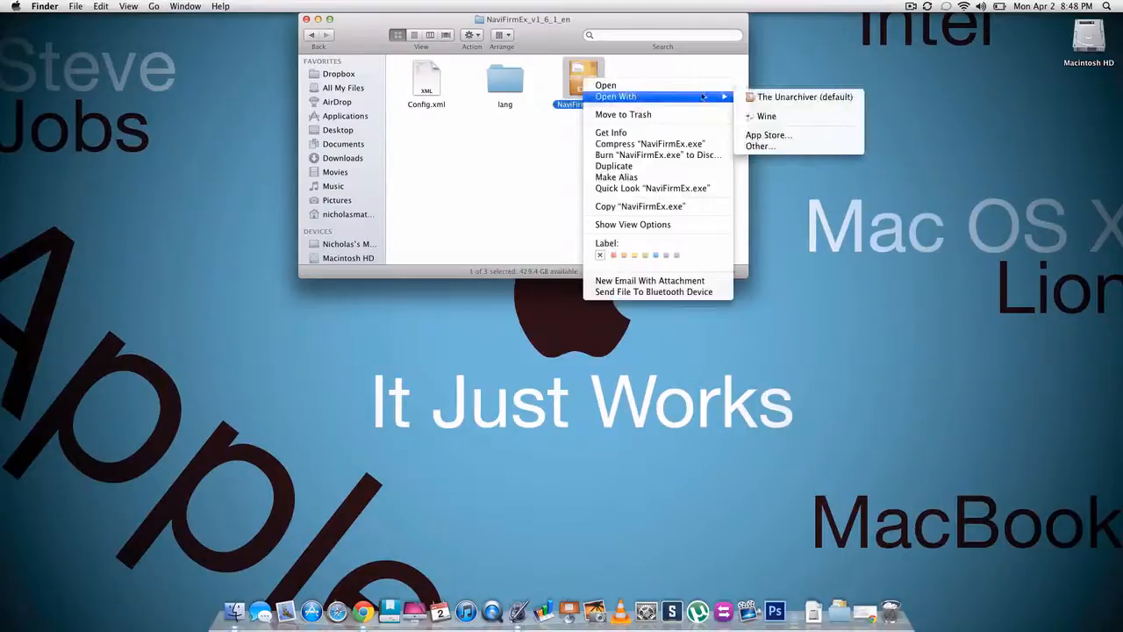
mouse_move(765, 116)
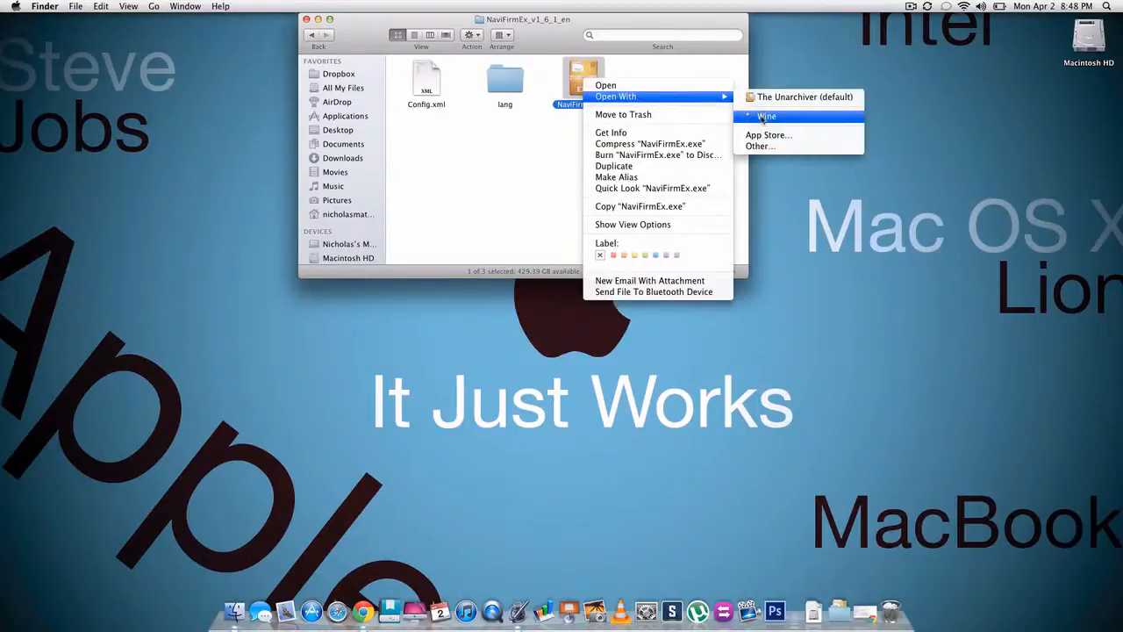
mouse_move(768, 133)
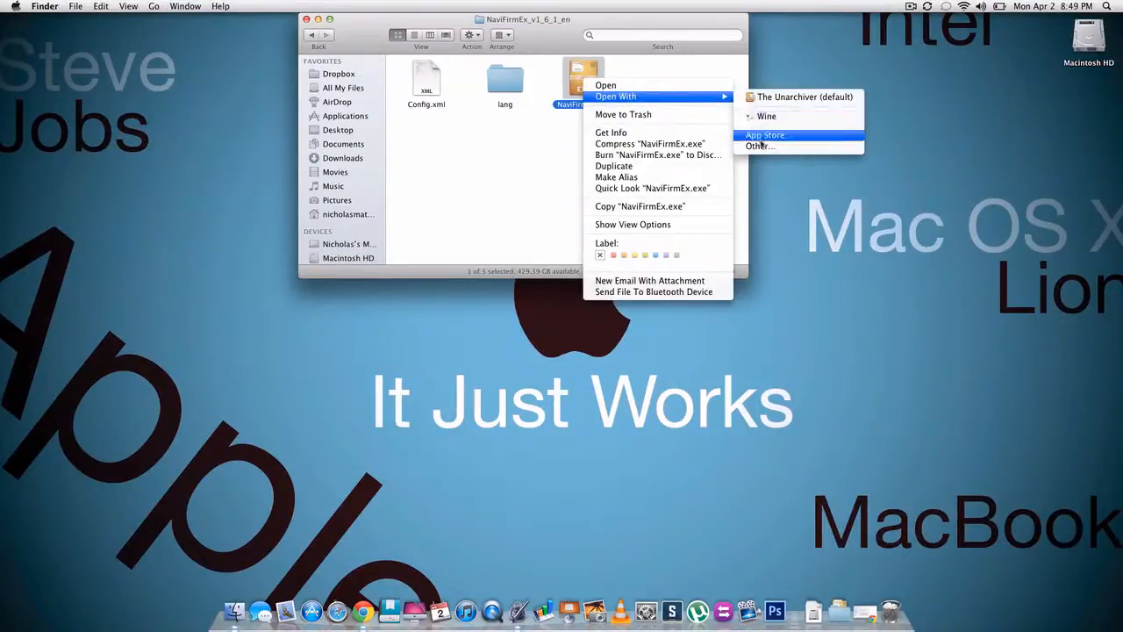
left_click(758, 145)
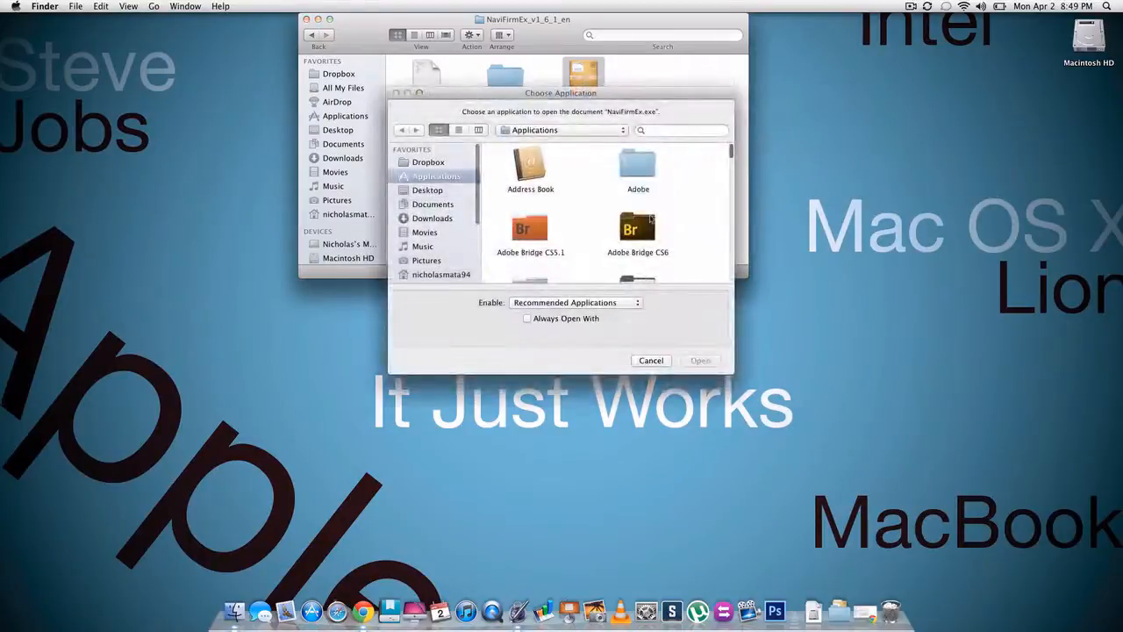
scroll("down", 3)
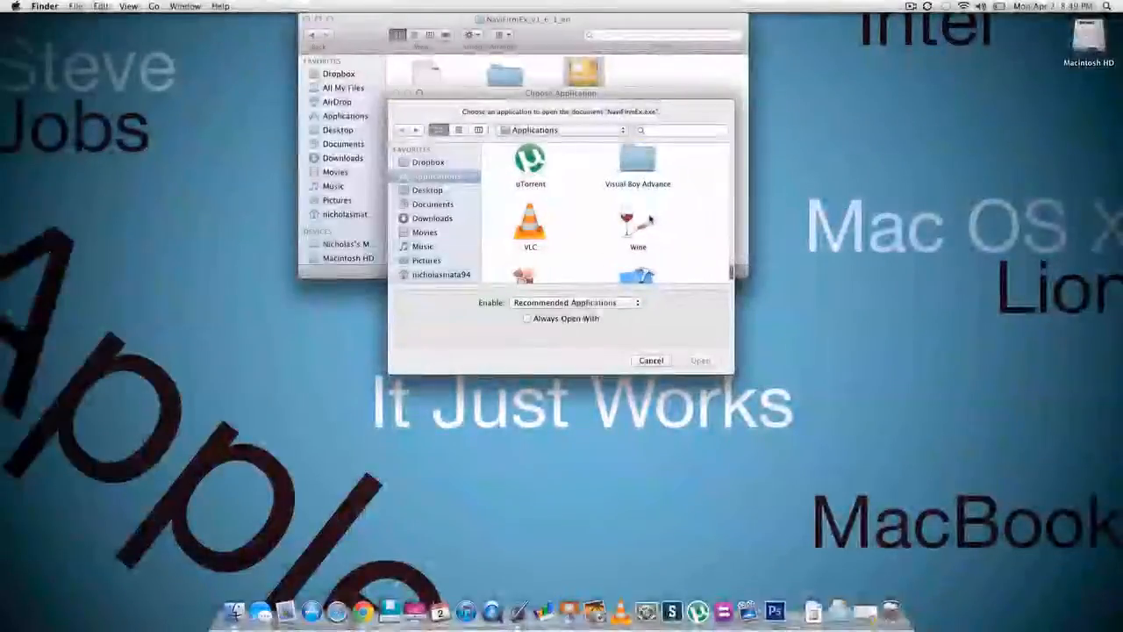
Choose Wine to open NaviFirmEx.exe, launch it and allow the downloaded app to run
left_click(637, 221)
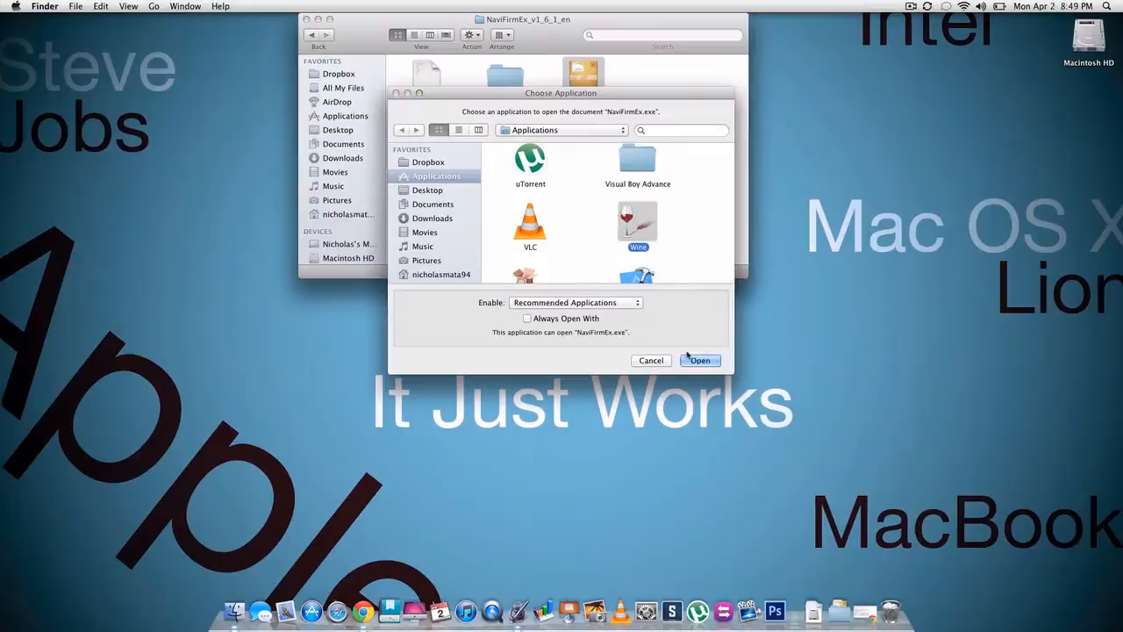
left_click(651, 360)
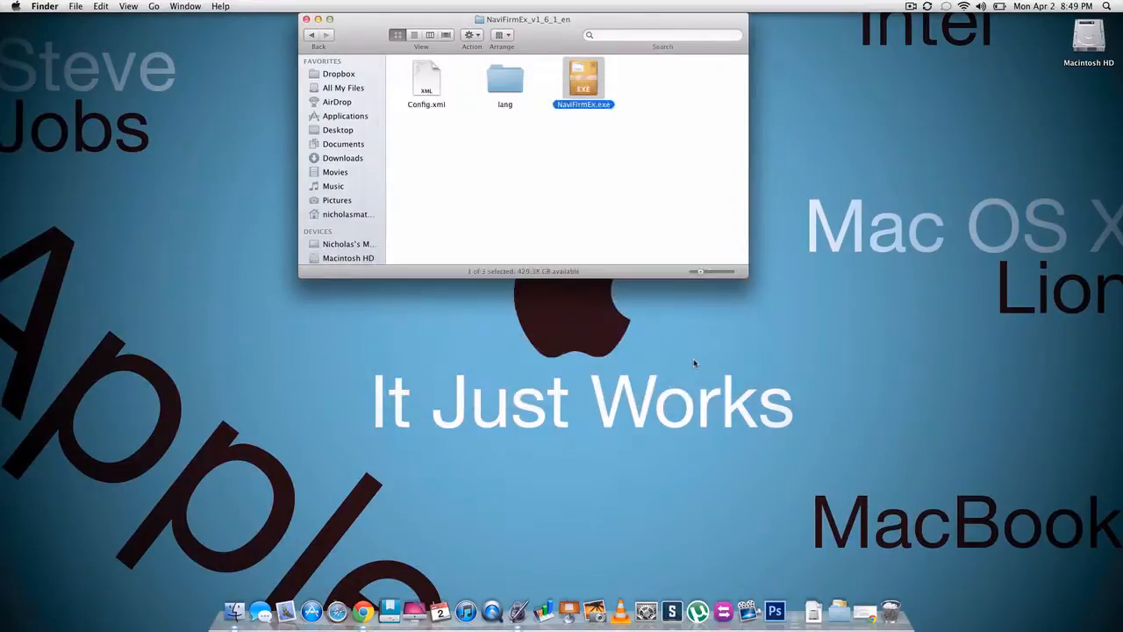
double_click(582, 77)
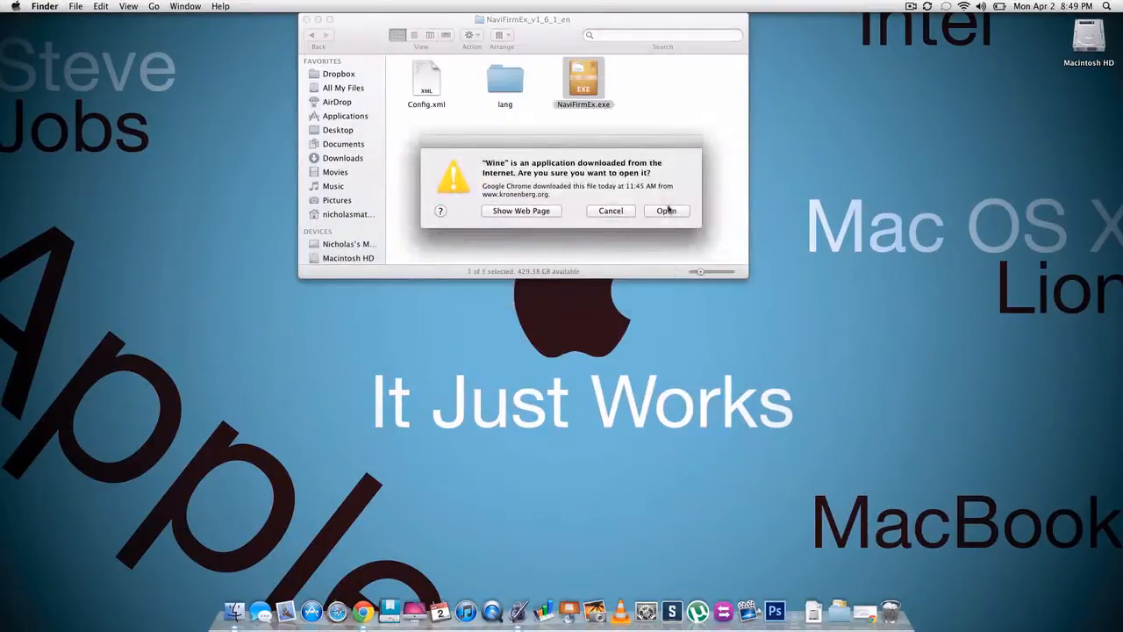
left_click(667, 211)
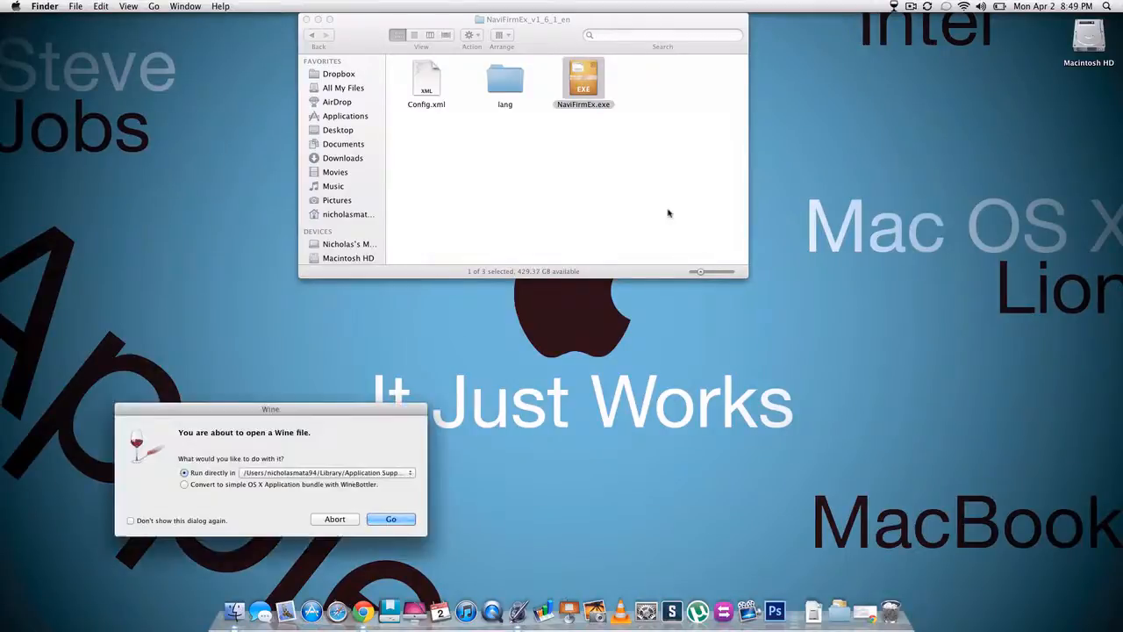
mouse_move(498, 362)
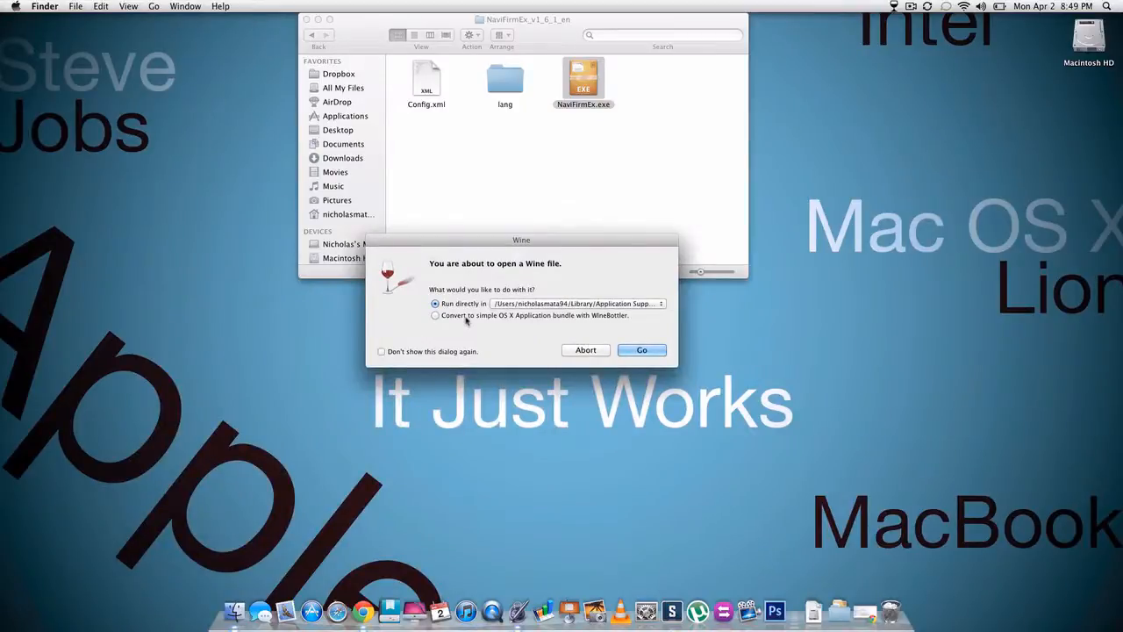
Choose 'Convert to simple OS X Application bundle' and proceed with Go
left_click(435, 315)
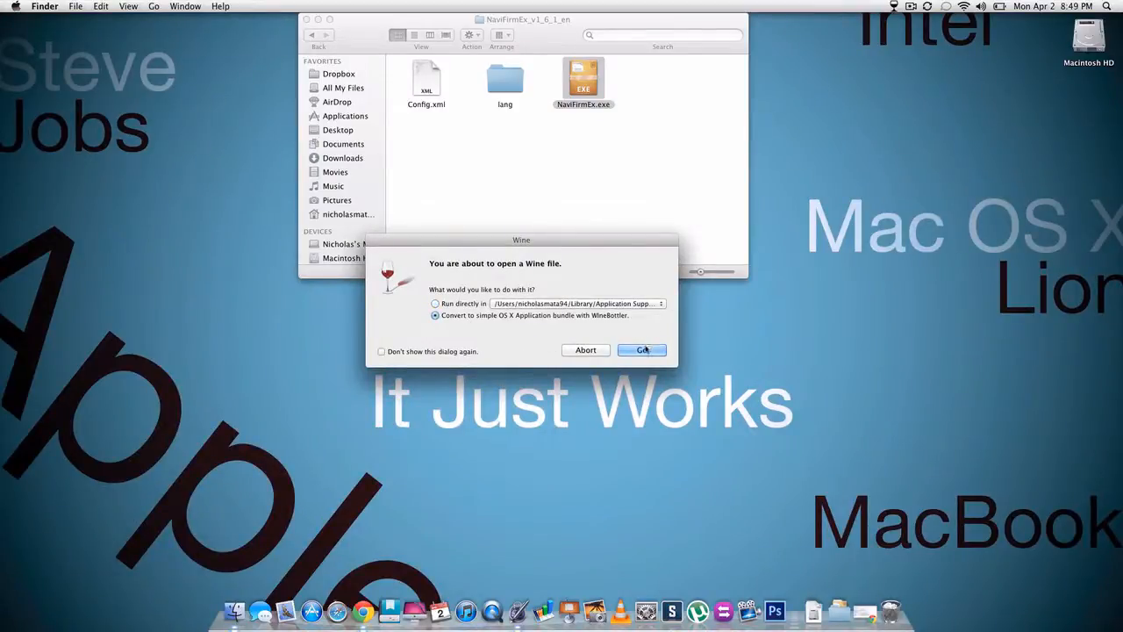
left_click(642, 349)
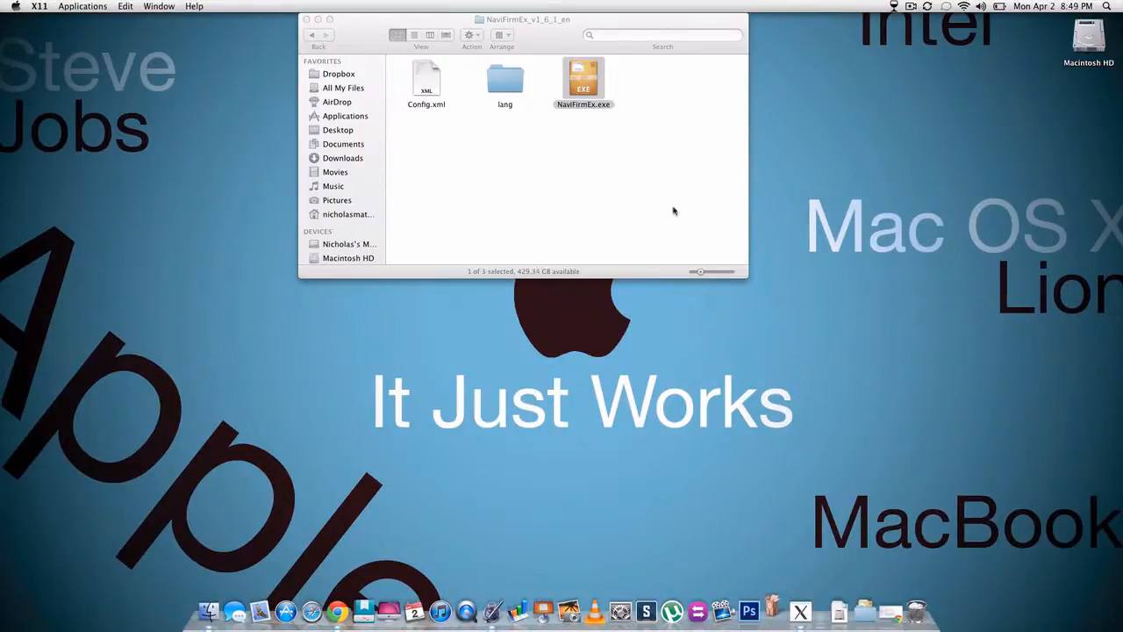
Create the WineBottler prefix saved as My Wine App in the NaviFirmEx folder and dismiss the success message
double_click(582, 79)
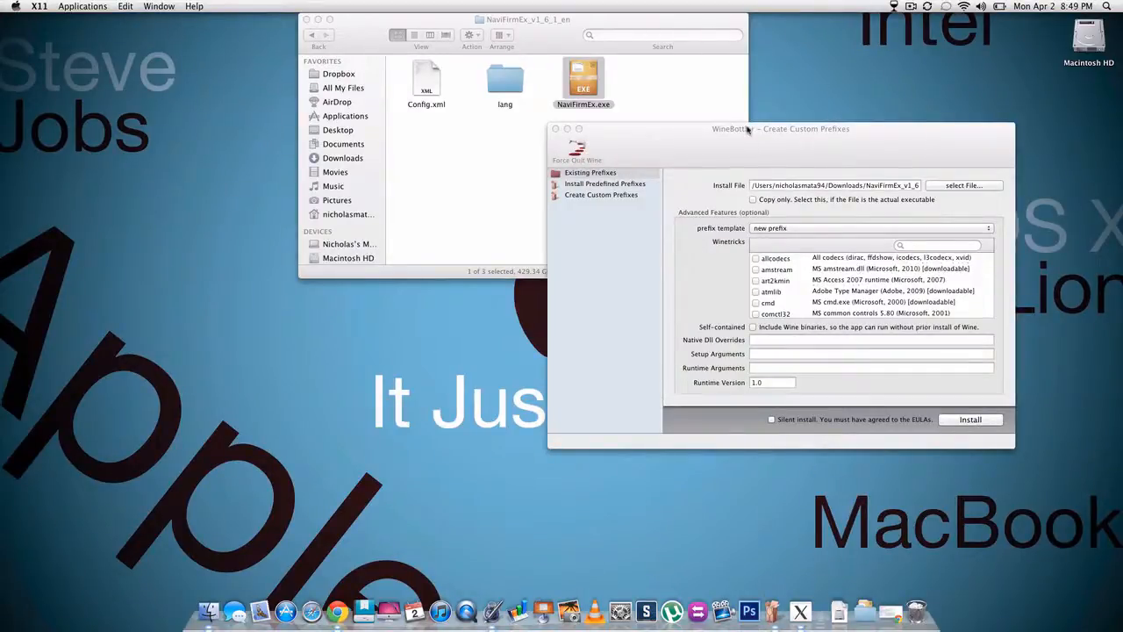
left_click_drag(779, 130, 852, 218)
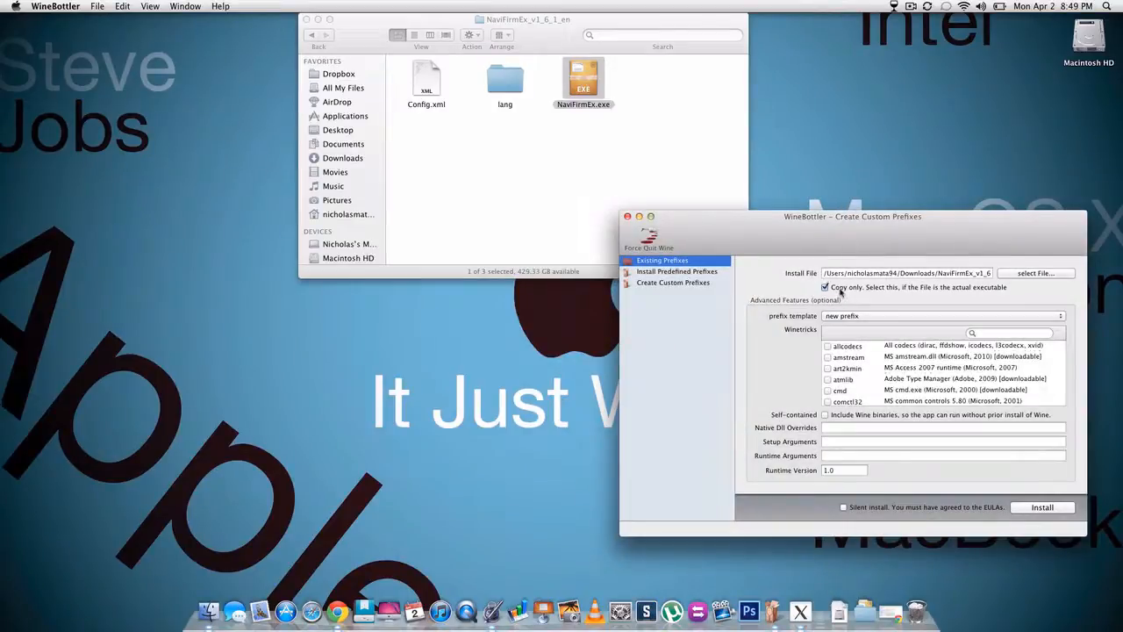
mouse_move(1039, 512)
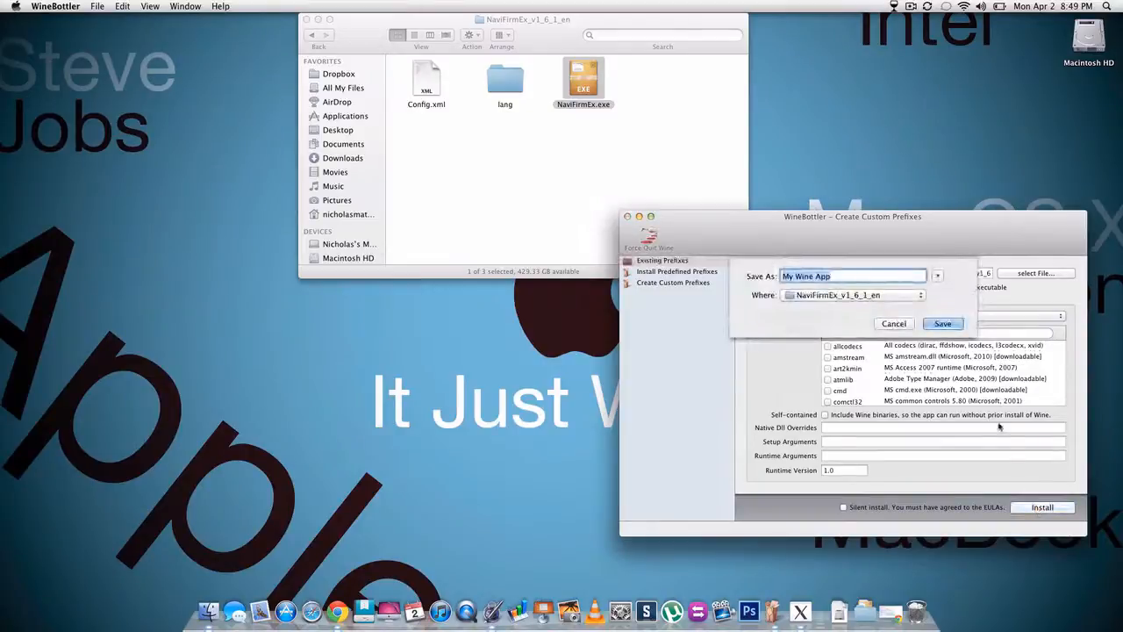
left_click(942, 323)
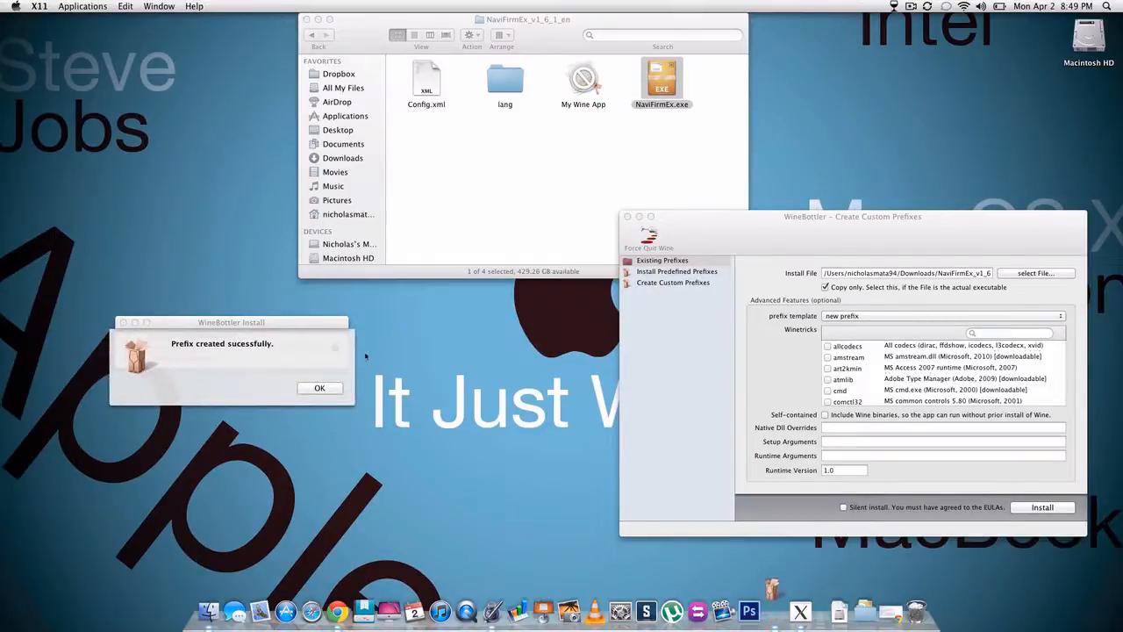
left_click(319, 387)
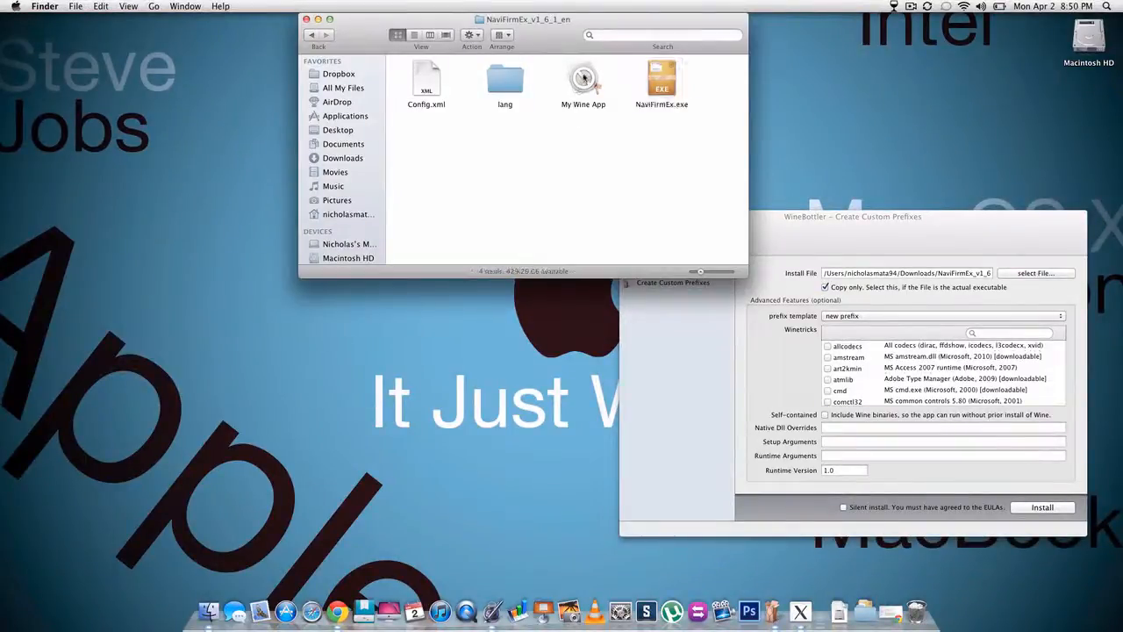
Launch My Wine App and select the Nokia N9 with its latest firmware release
double_click(583, 79)
type("nokia n9")
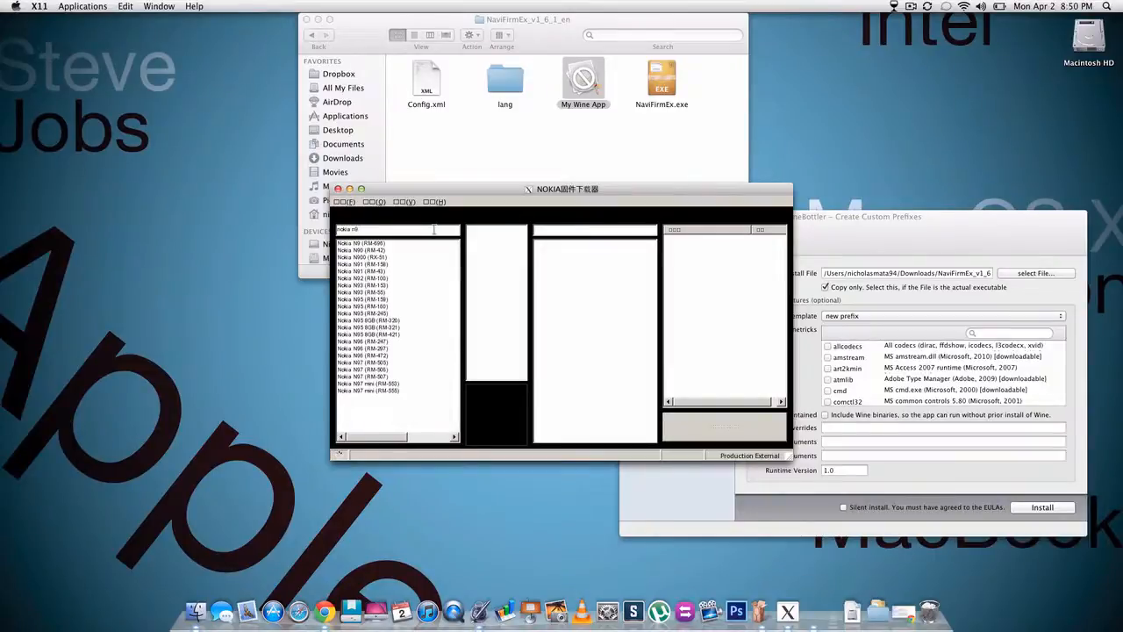
left_click(362, 242)
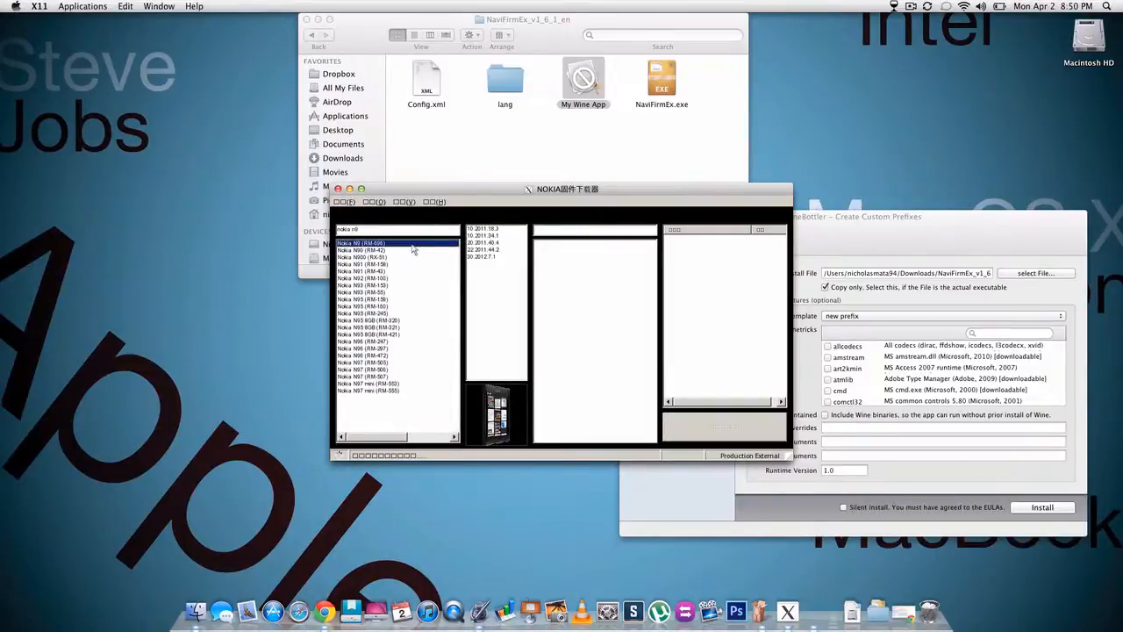
mouse_move(487, 263)
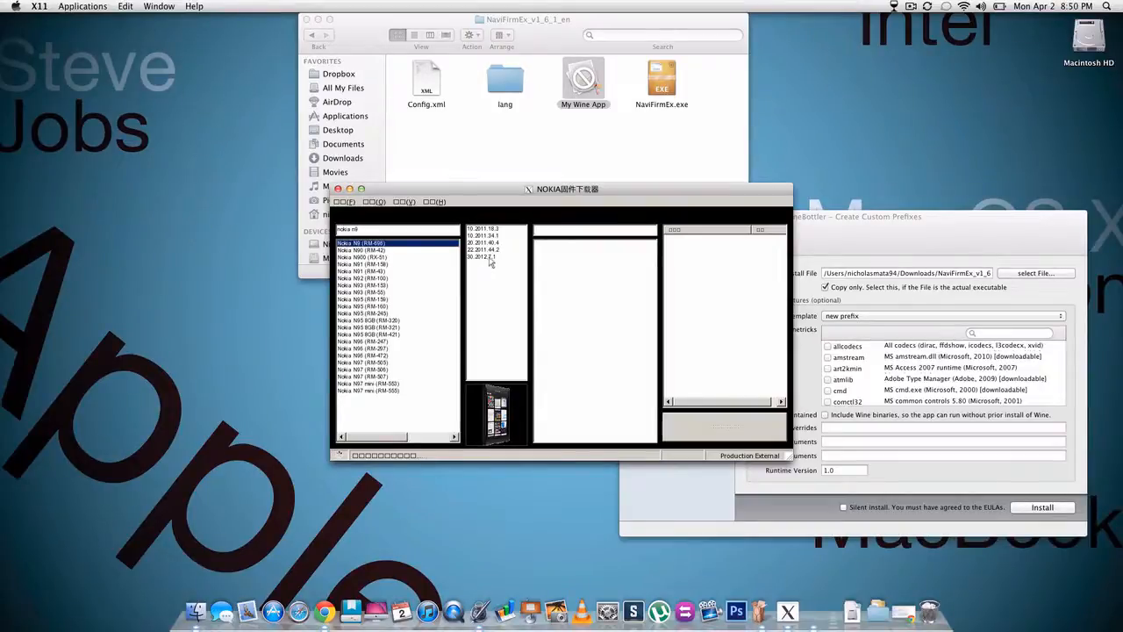
left_click(484, 256)
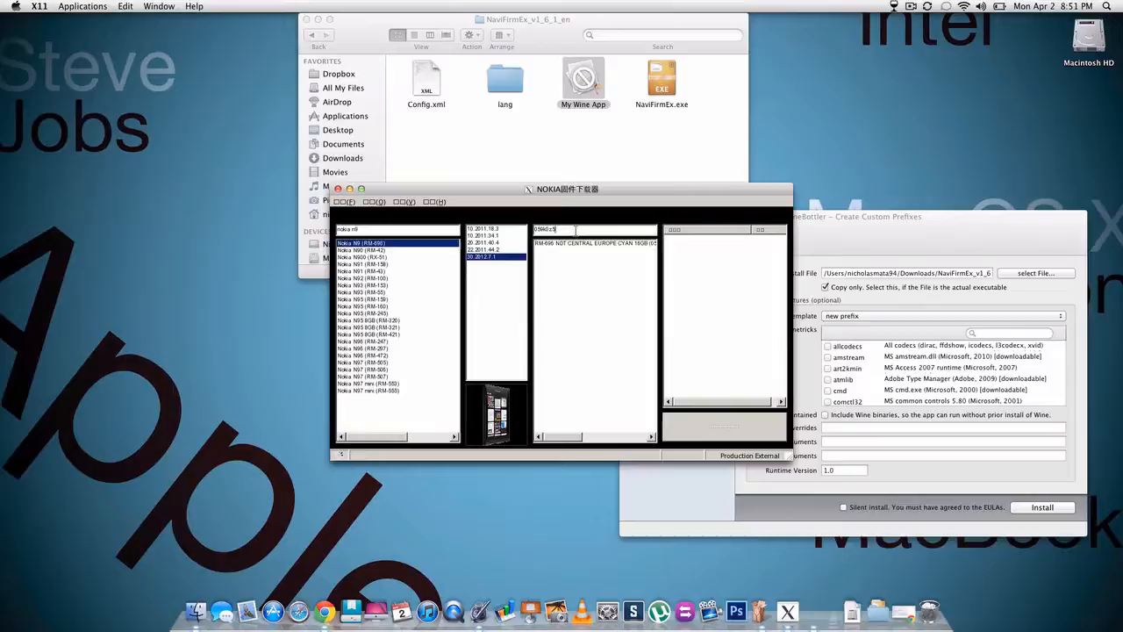
Select the Central Europe Cyan 16GB variant and start the firmware image download dialog
left_click(595, 243)
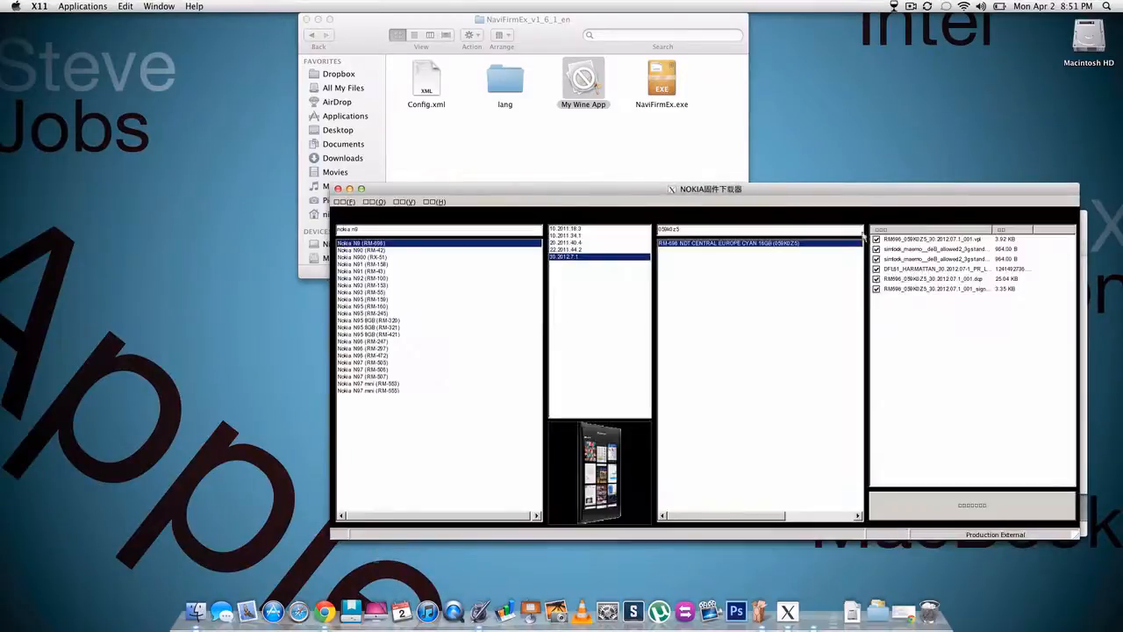
left_click_drag(711, 190, 558, 181)
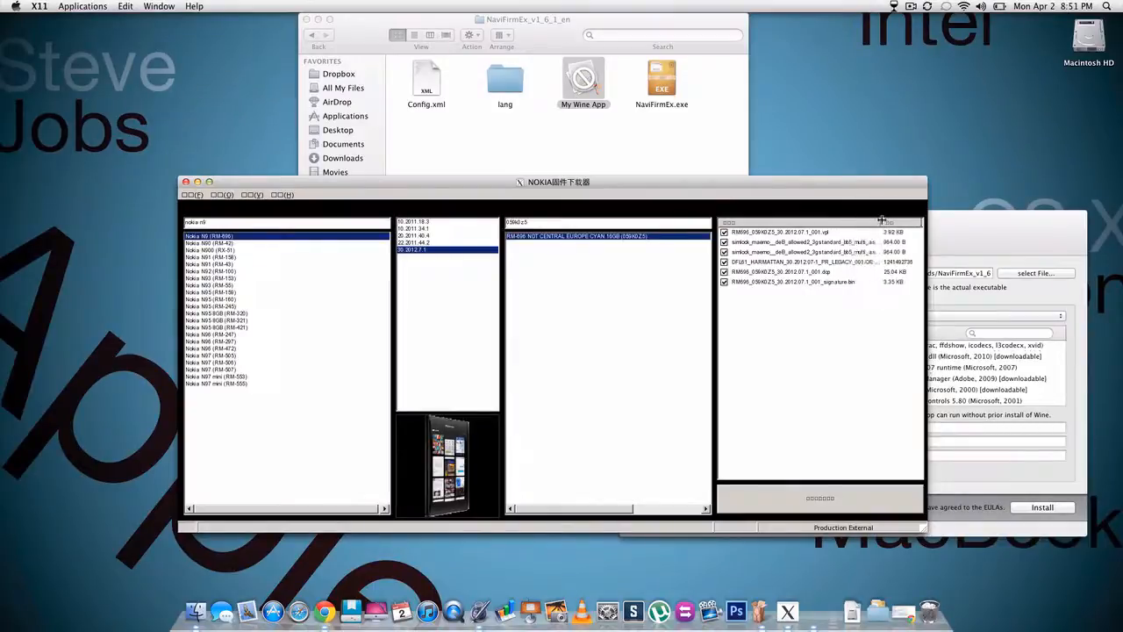
left_click(799, 261)
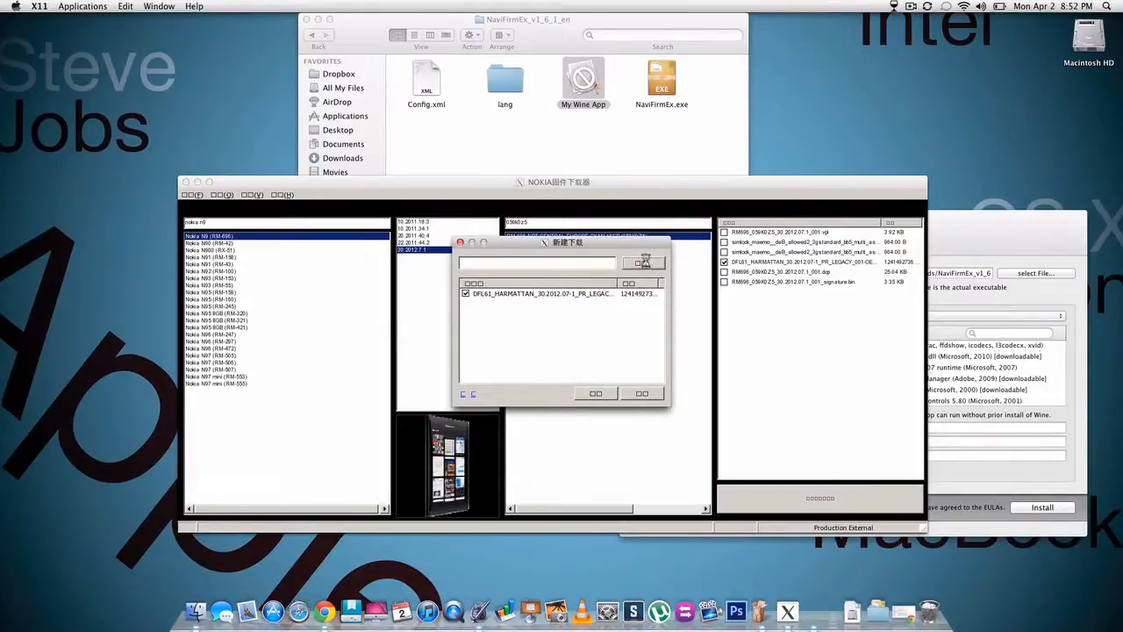
Set the Desktop as destination and begin downloading the Harmattan firmware
left_click(645, 263)
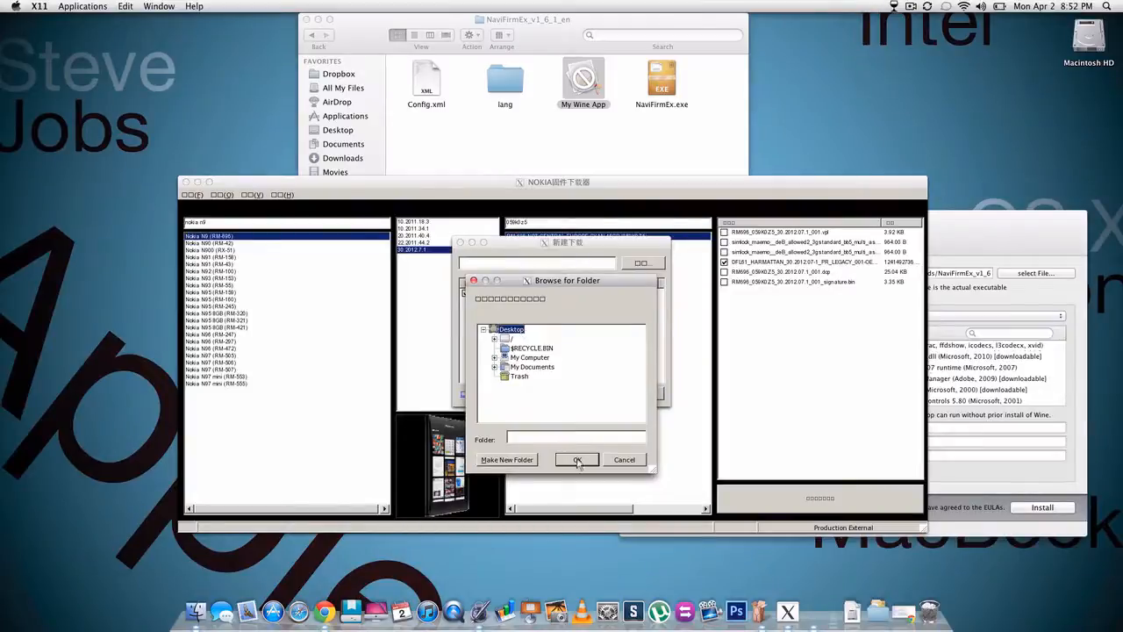
left_click(575, 459)
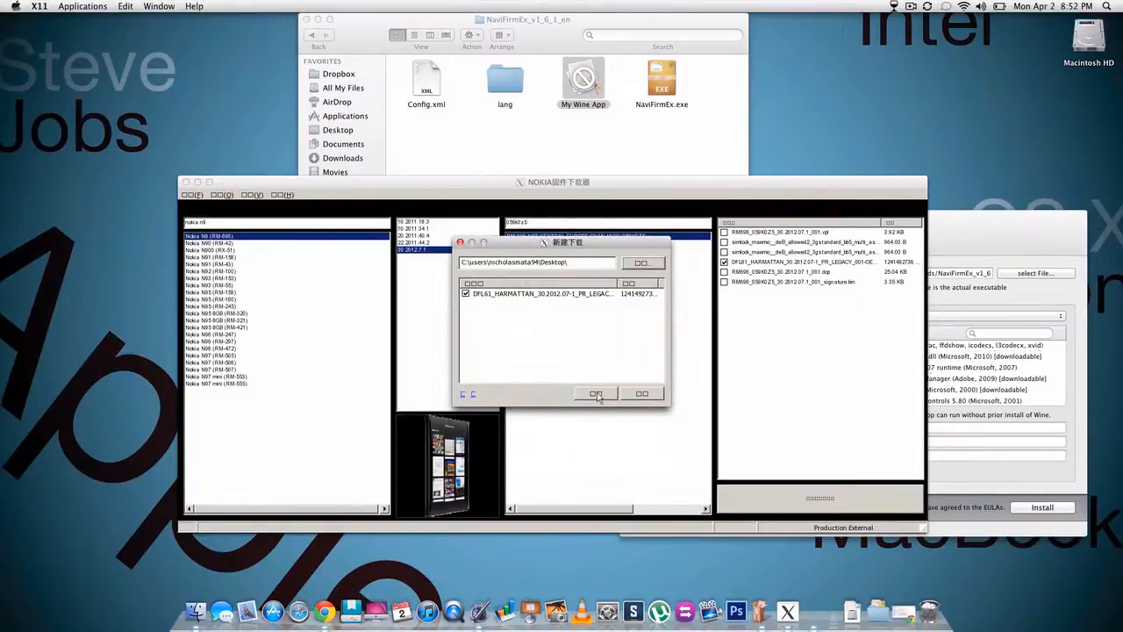
left_click(595, 393)
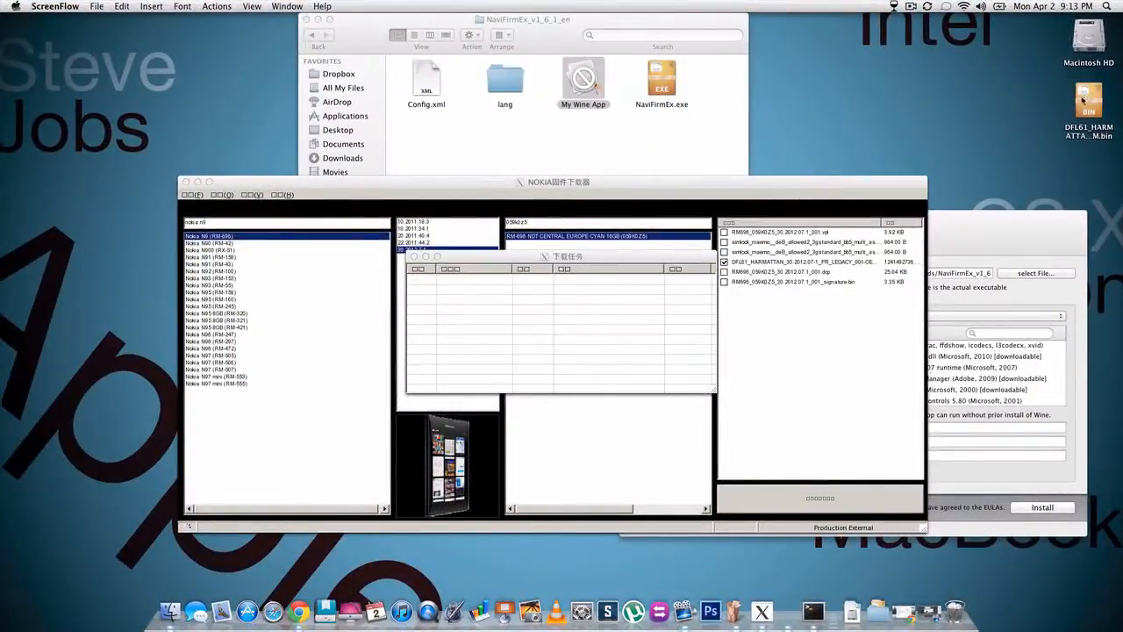
Show Get Info for the downloaded DFL61 Harmattan .bin file on the Desktop
right_click(1088, 105)
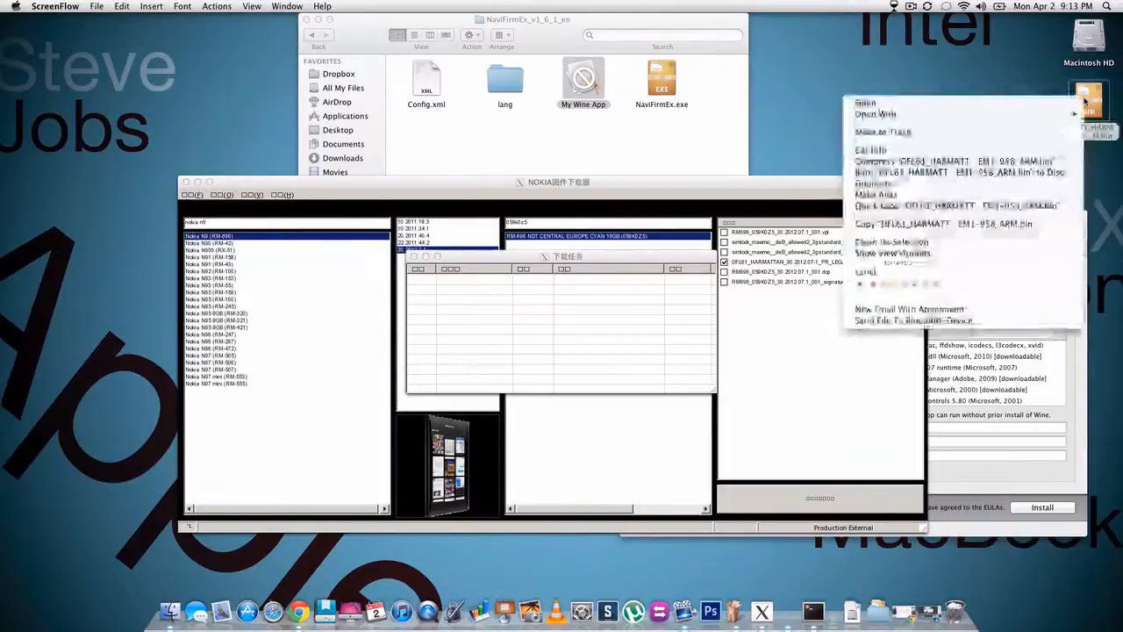
left_click(870, 149)
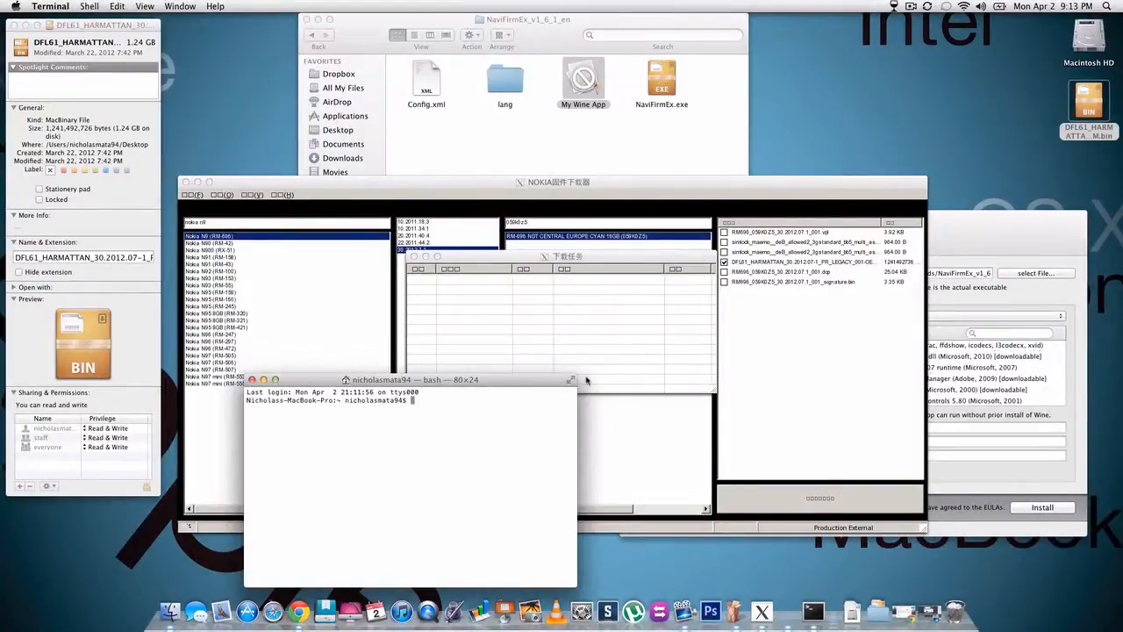
Start the flasher -F command and add the Desktop folder path /Users/nicholasmata94/Desktop from Get Info
type("Flasher")
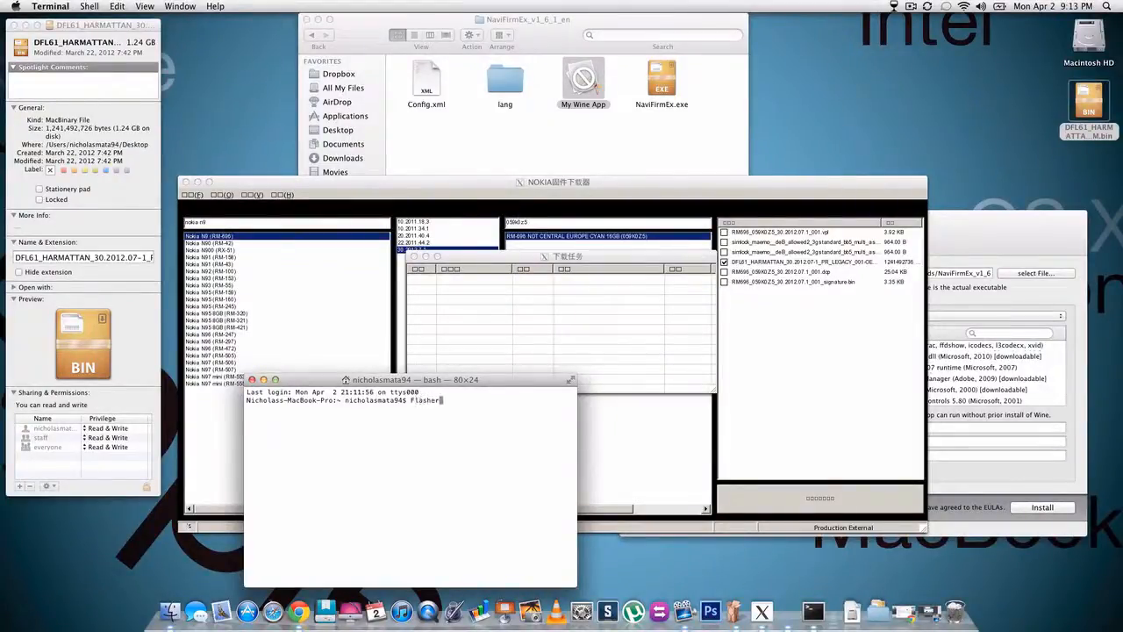
type("-")
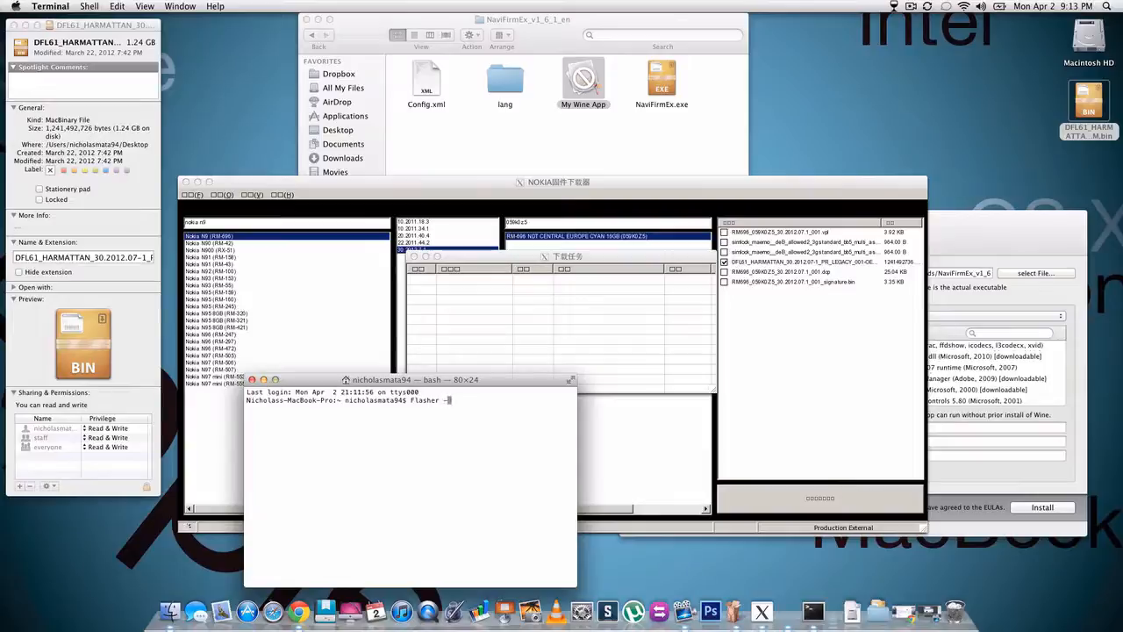
type("-F")
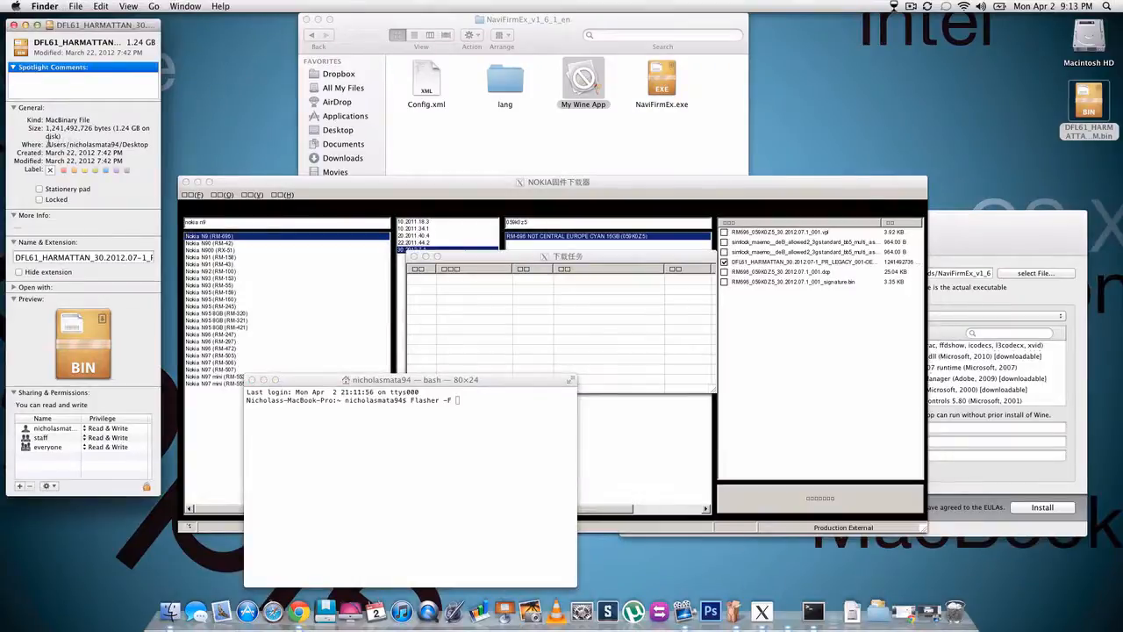
double_click(85, 144)
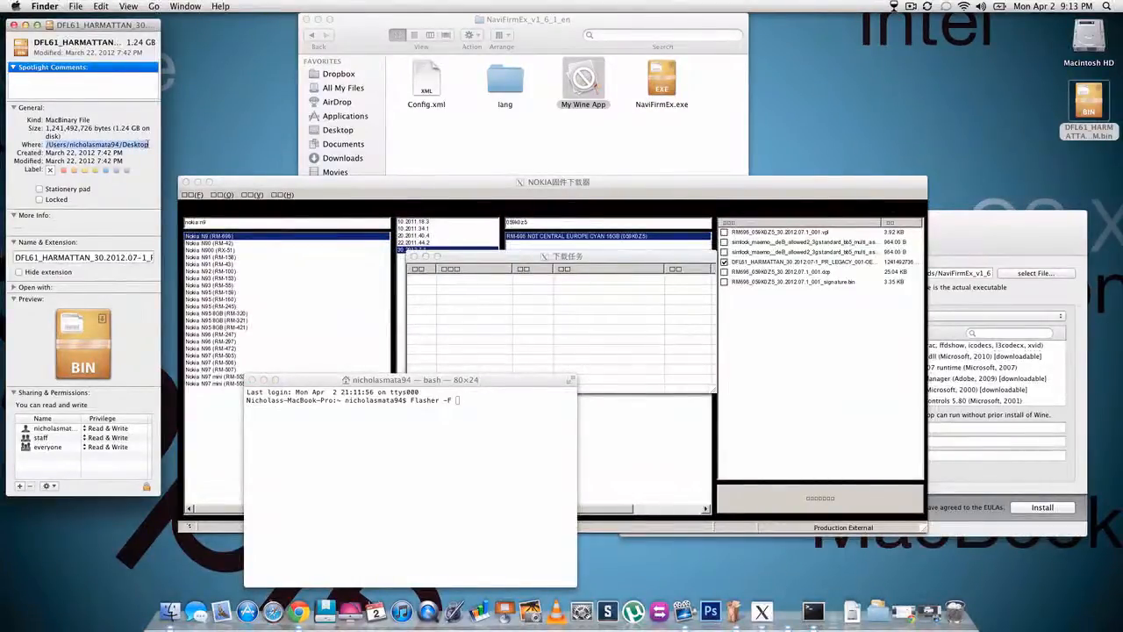
right_click(88, 144)
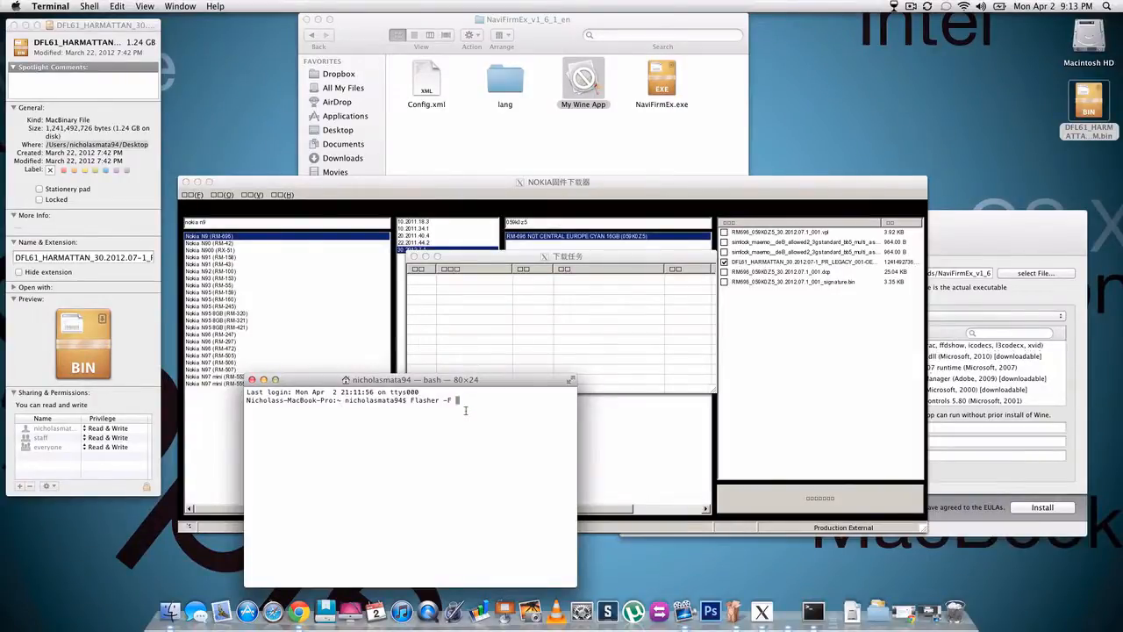
type("/Users/nicholasmata94/Desktop/")
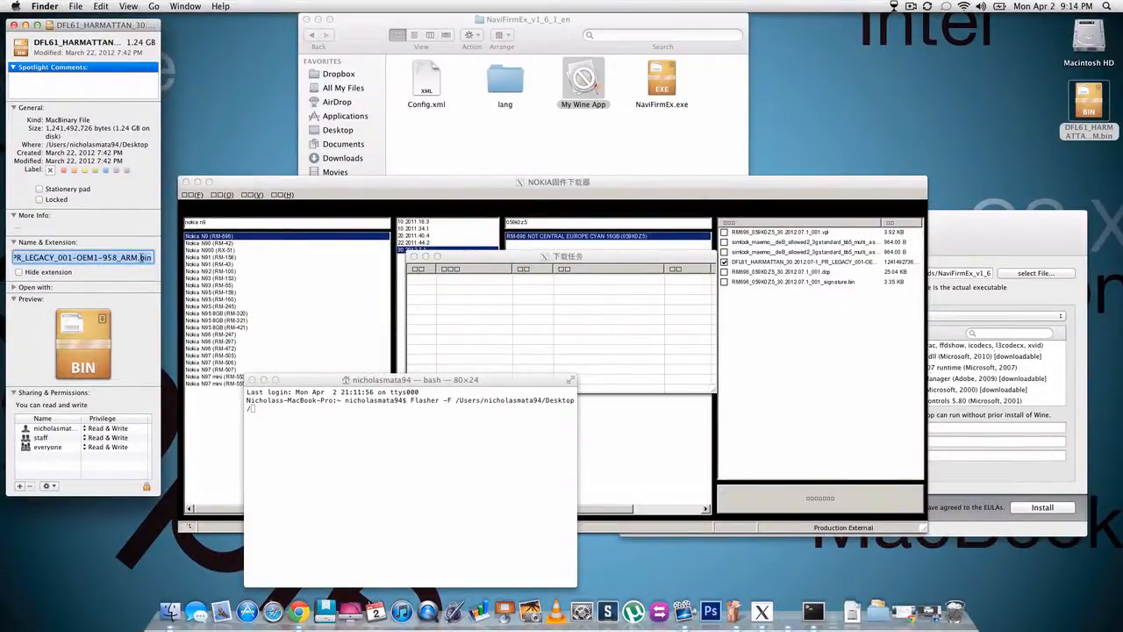
Append the firmware file name DFL61_HARMATTAN_30.2012.07-1_PR_LEGACY_001-OEM1-958_ARM.bin copied from Get Info
right_click(84, 256)
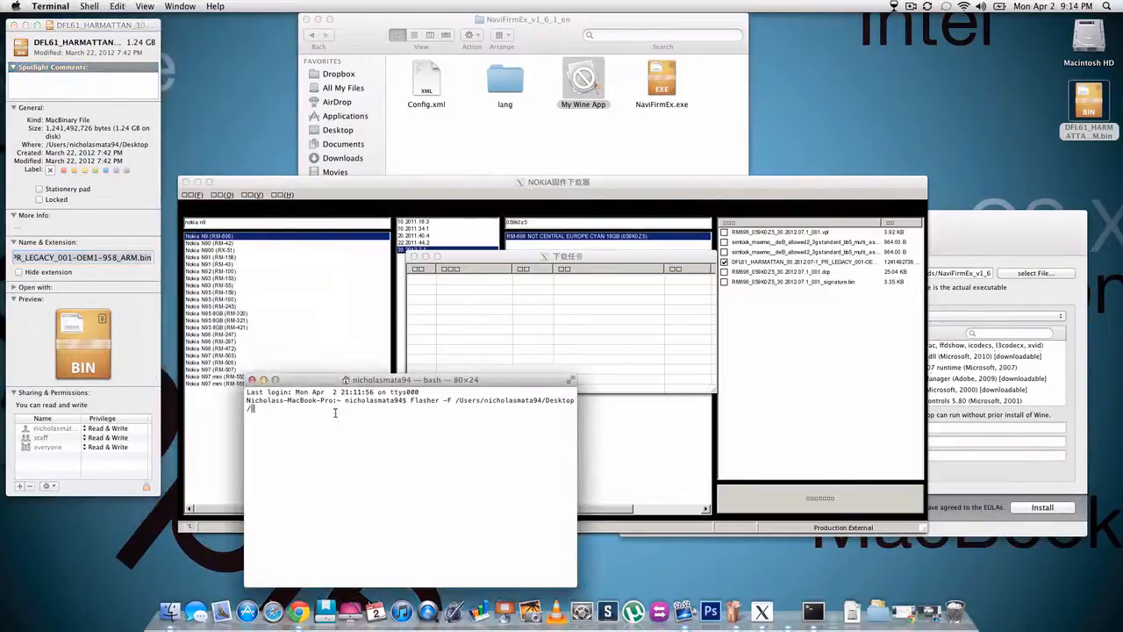
right_click(313, 413)
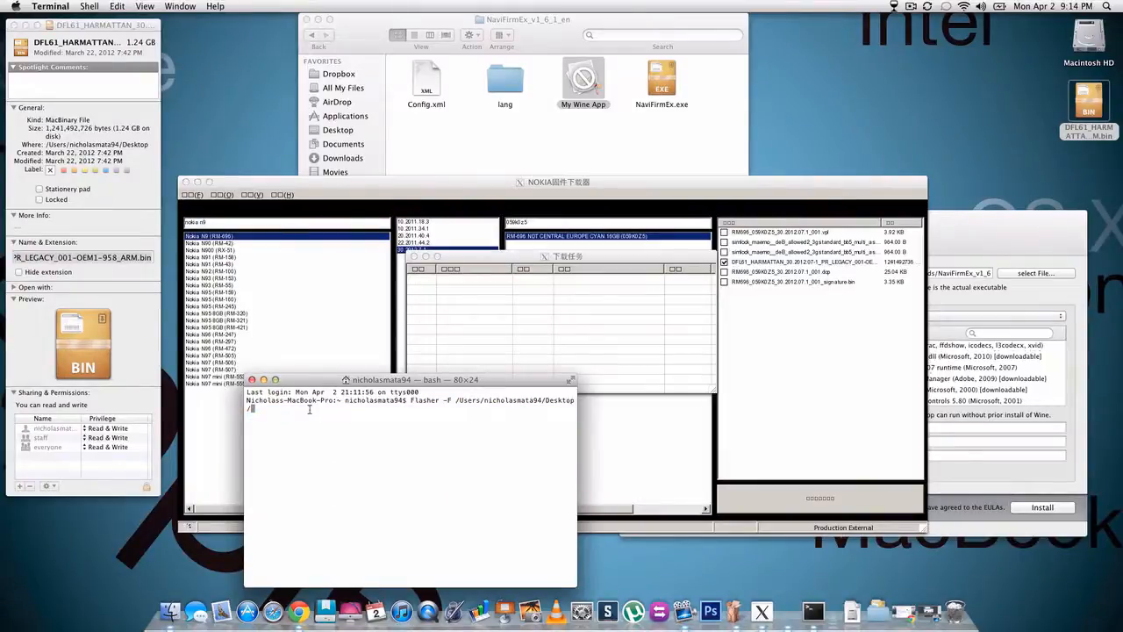
type("DFL61_HARMATTAN_30.2012.07-1_PR_LEGACY_001-OEM1-958_ARM.bin")
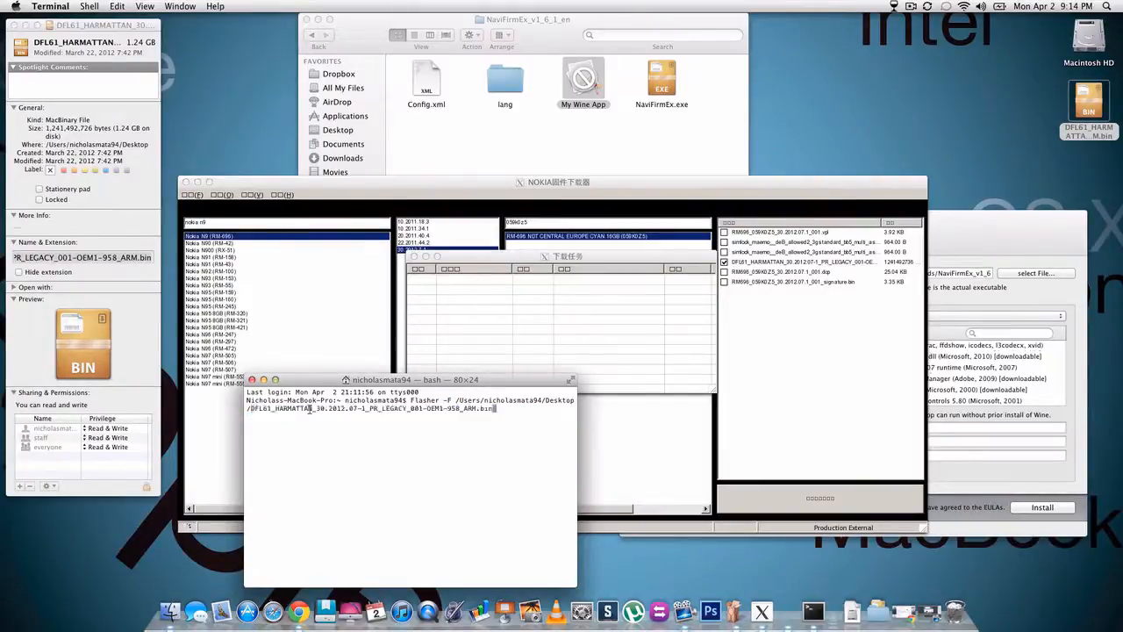